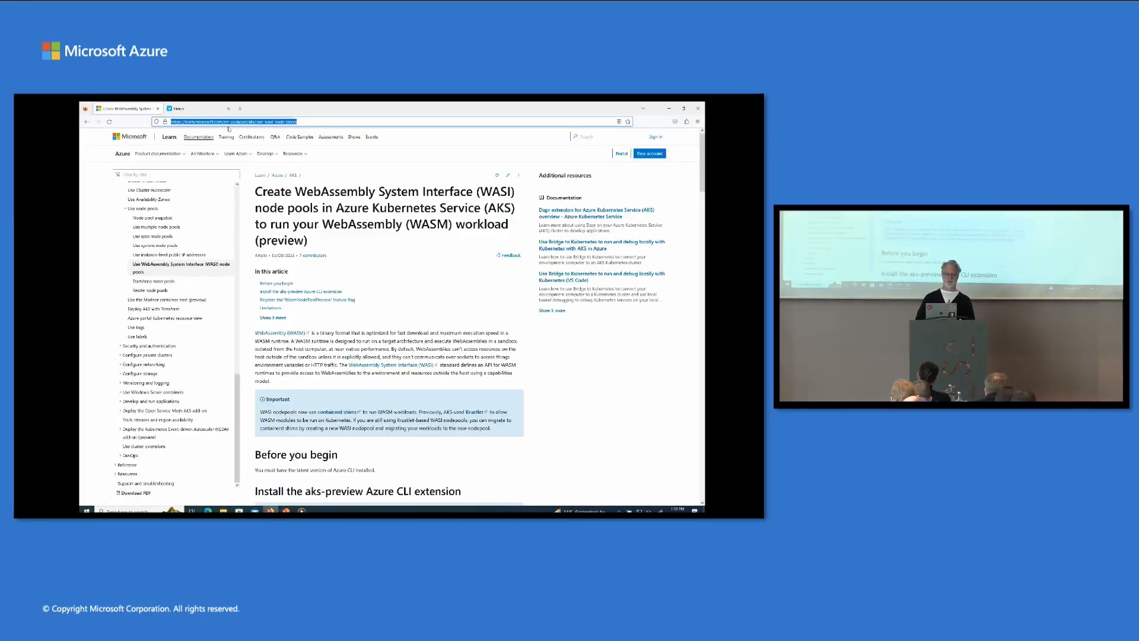
Bring up the nodepool dance recording in the Vimeo tab.
click(196, 108)
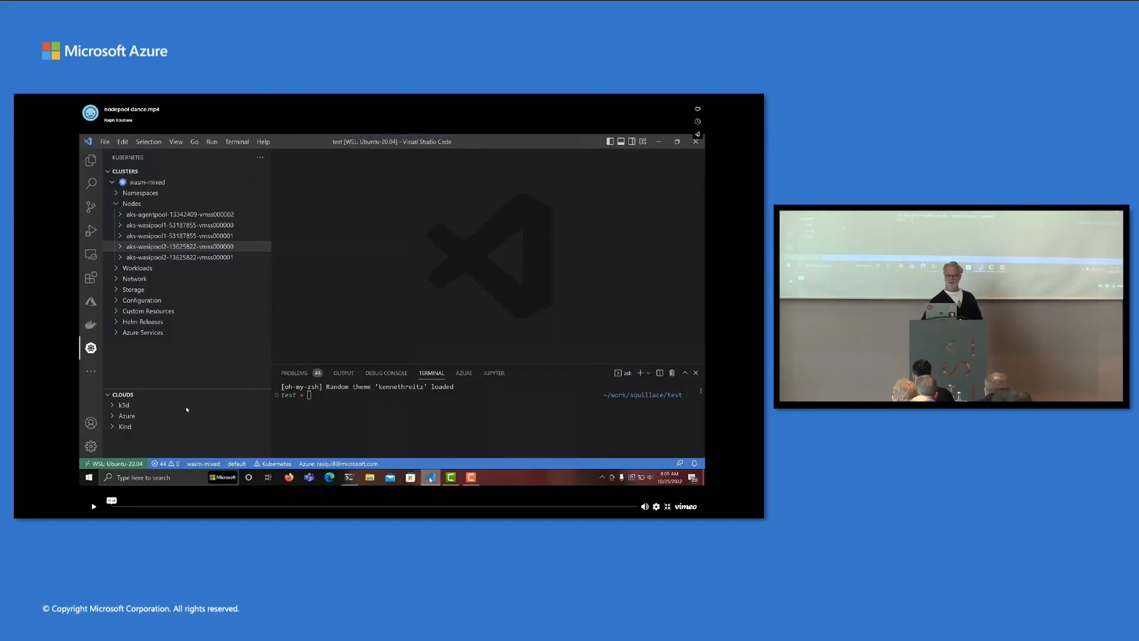
mouse_move(659, 328)
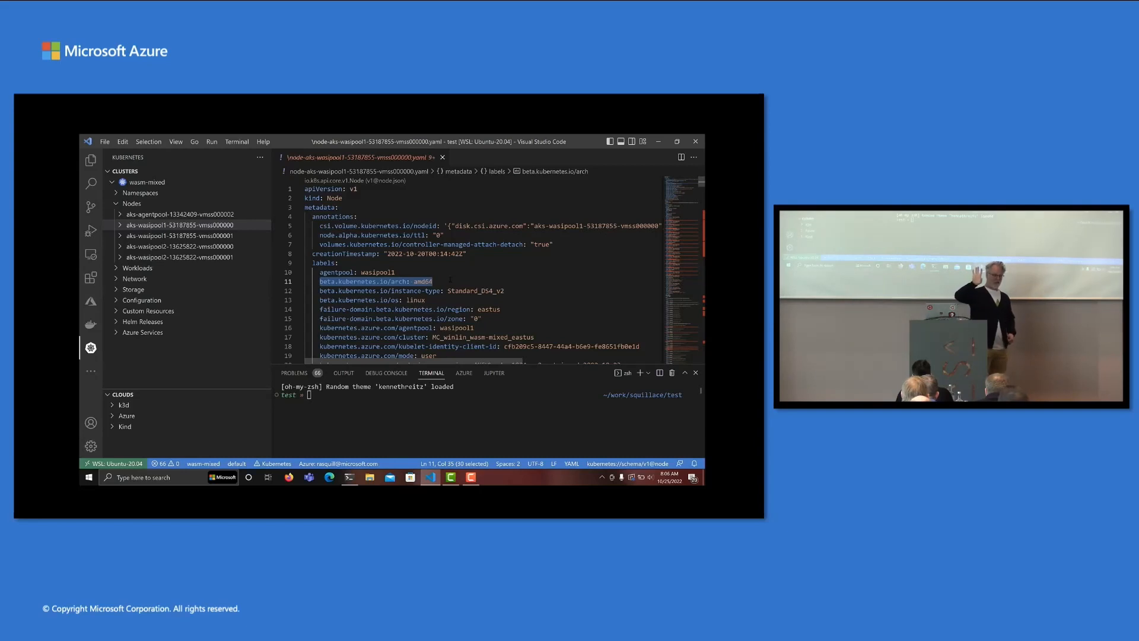
Load the first wasipool2 node's YAML definition from the Nodes tree.
click(179, 246)
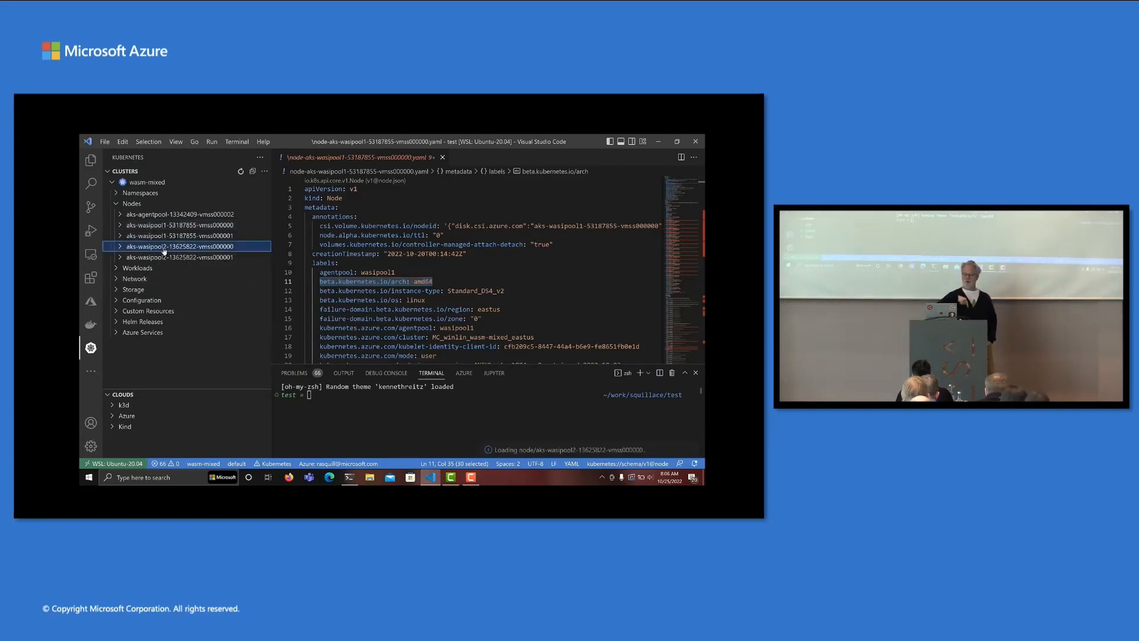
click(179, 245)
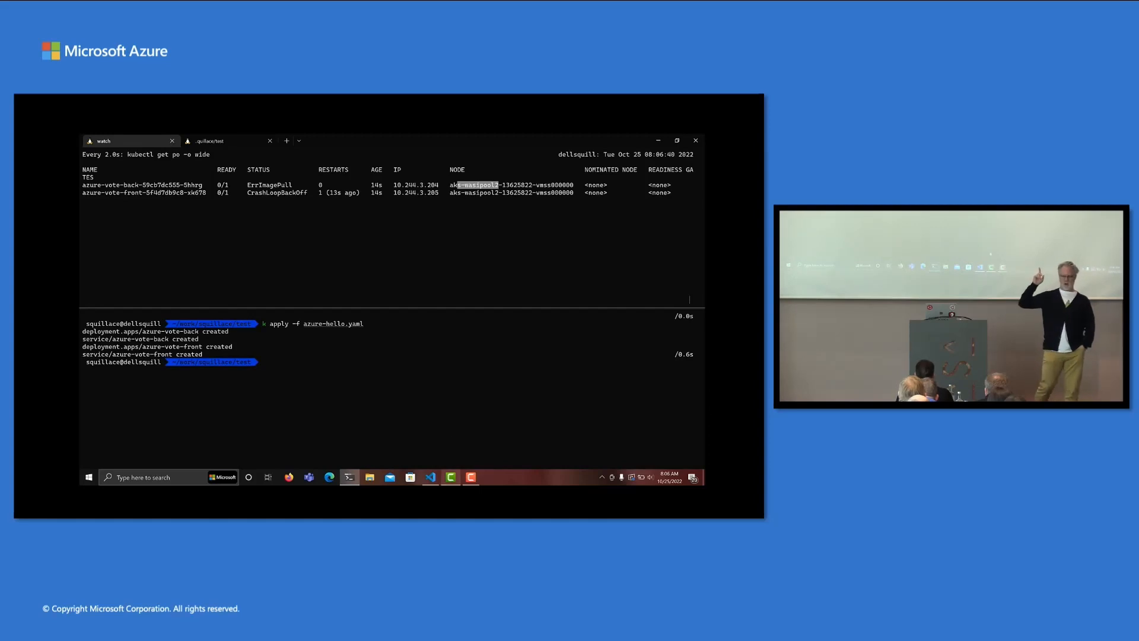
Review the all-in-one.yaml manifest and recall the kubectl apply command in the terminal.
click(430, 477)
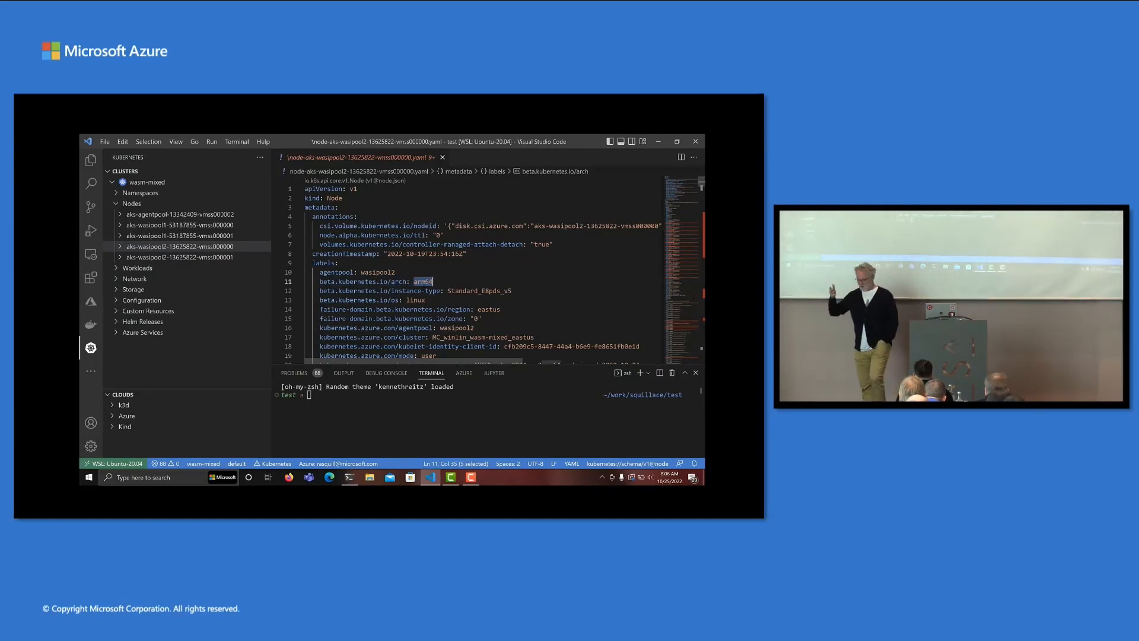
click(91, 159)
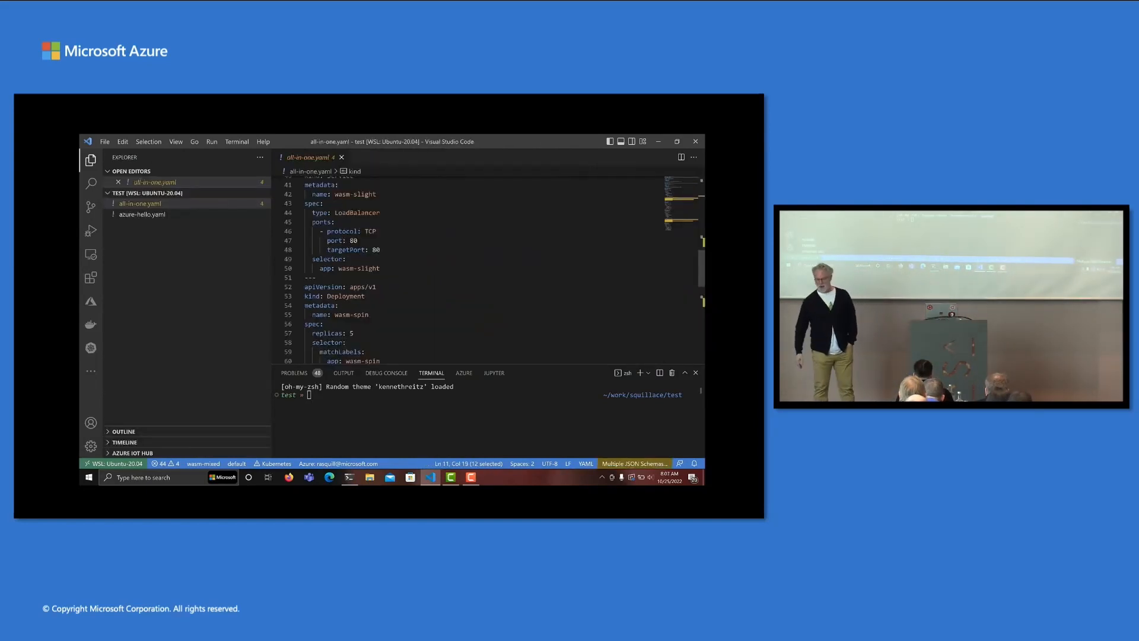
drag(338, 194, 347, 259)
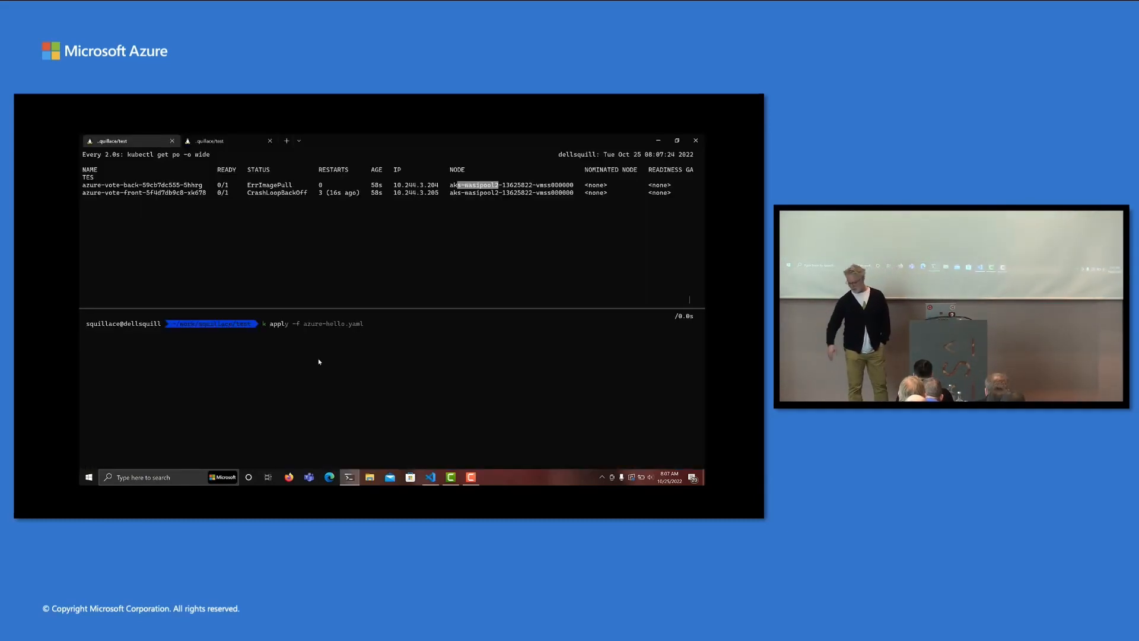
Apply all-in-one.yaml so wasm-slight and wasm-spin pods start, then view the wasm-mixed cluster overview.
text(all-in-one.yaml)
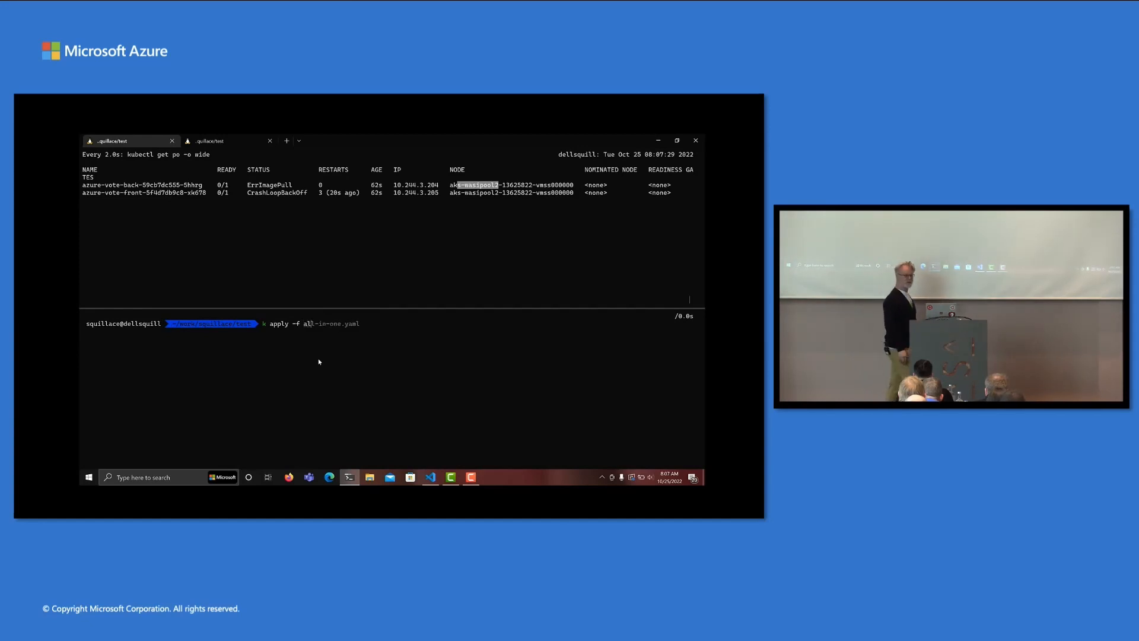
key(Return)
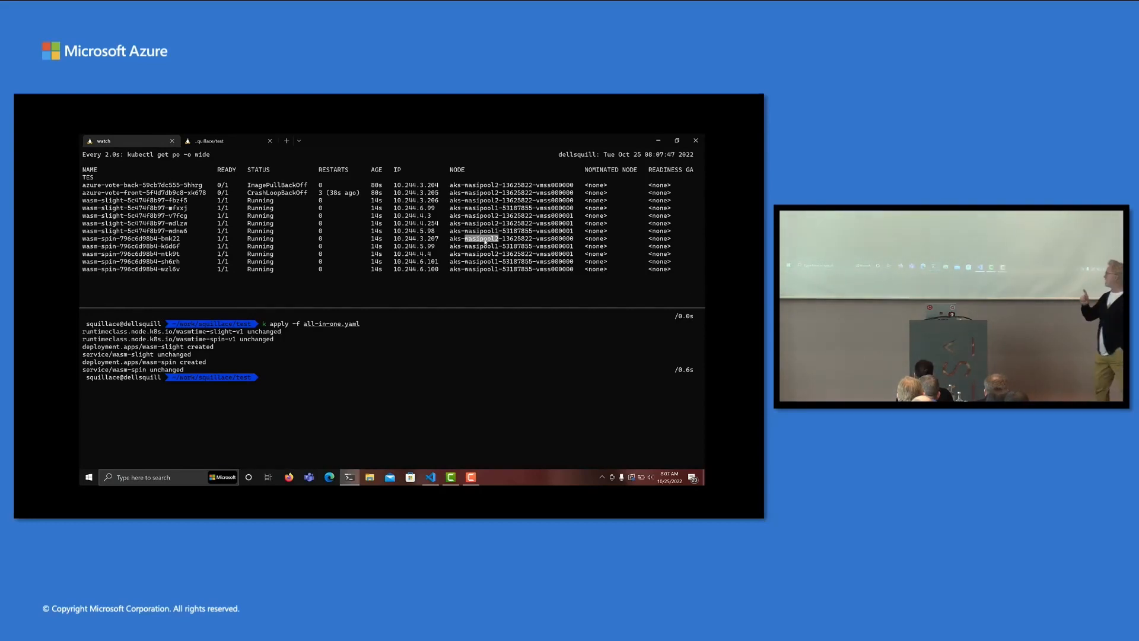
click(328, 477)
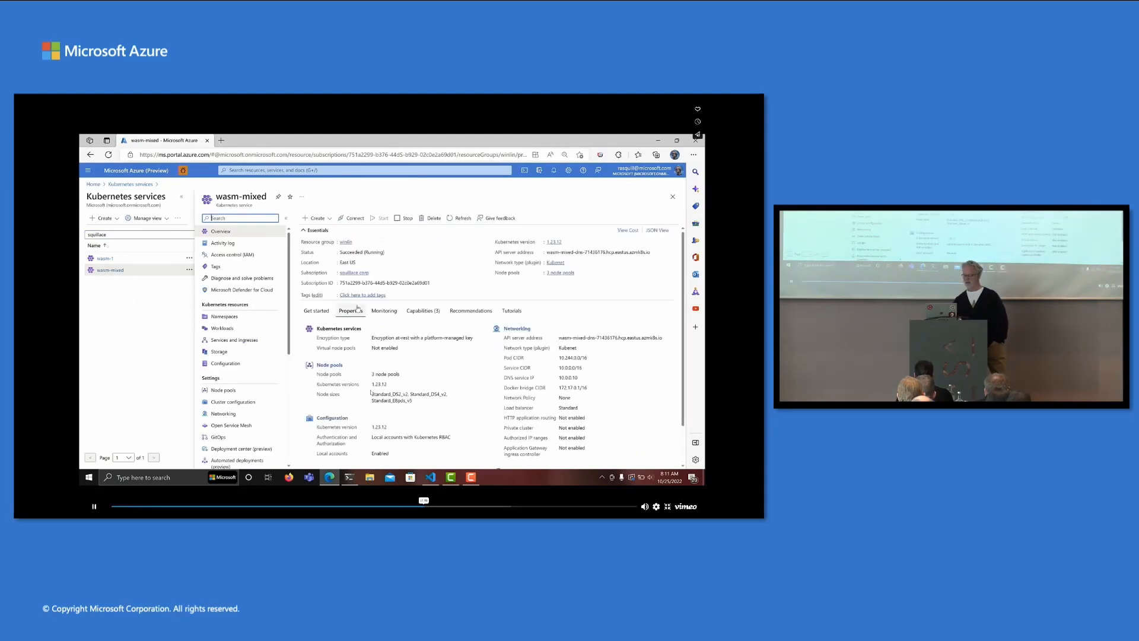
Show the wasm-mixed cluster's Node pools list with agentpool, wasipool1 and wasipool2.
click(94, 506)
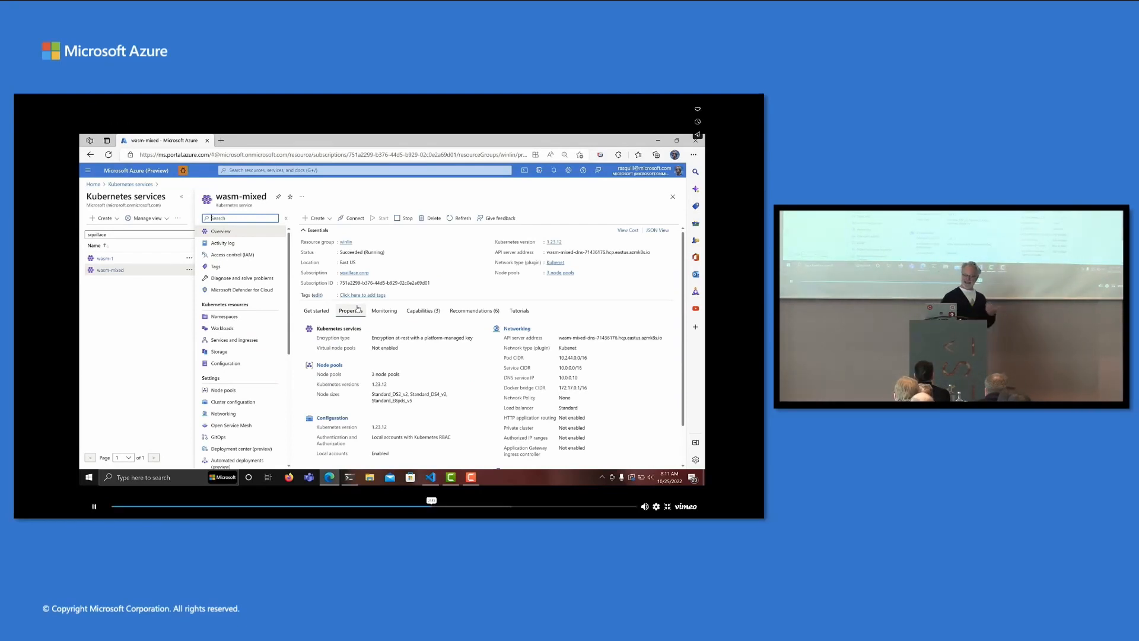
click(222, 390)
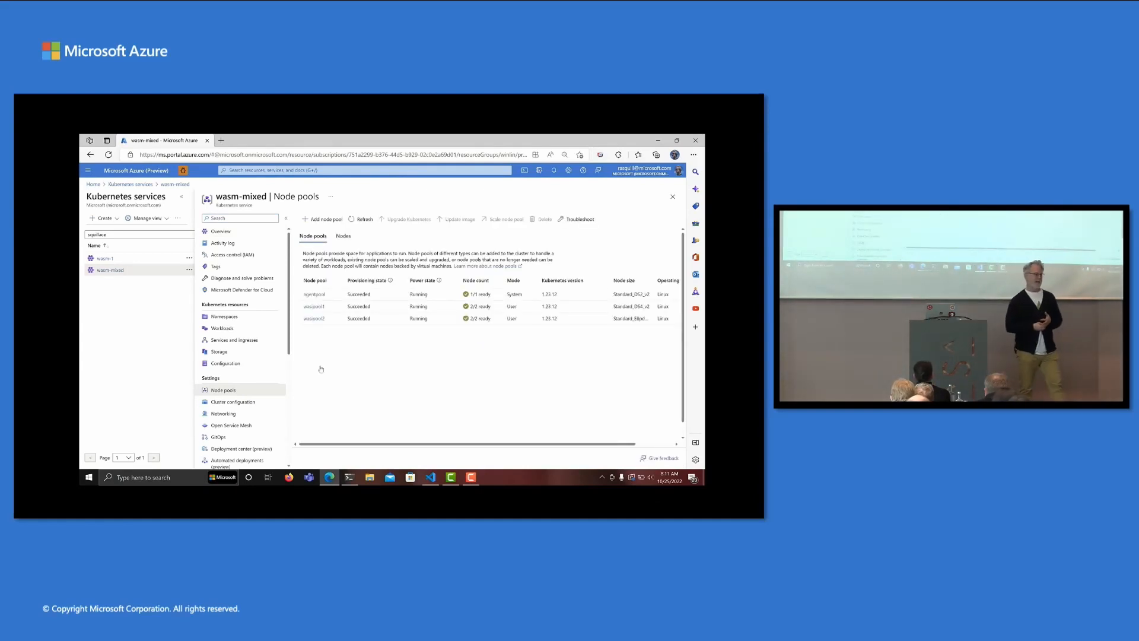
Delete the wasipool1 node pool and confirm, leaving wasm pods on the remaining WASI pools.
click(313, 306)
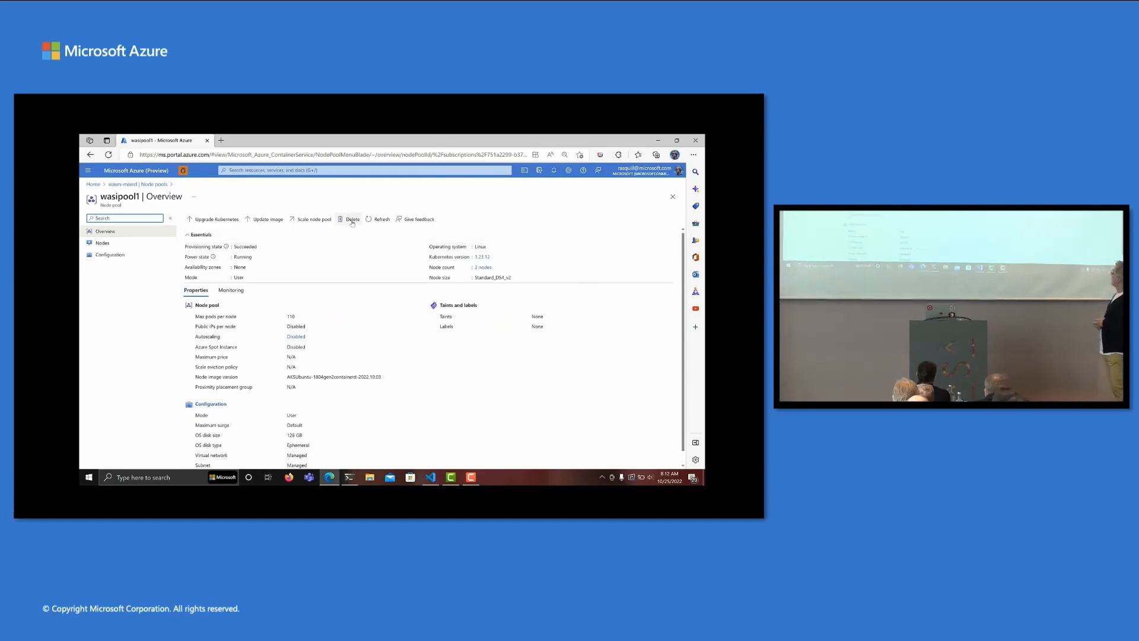
click(352, 218)
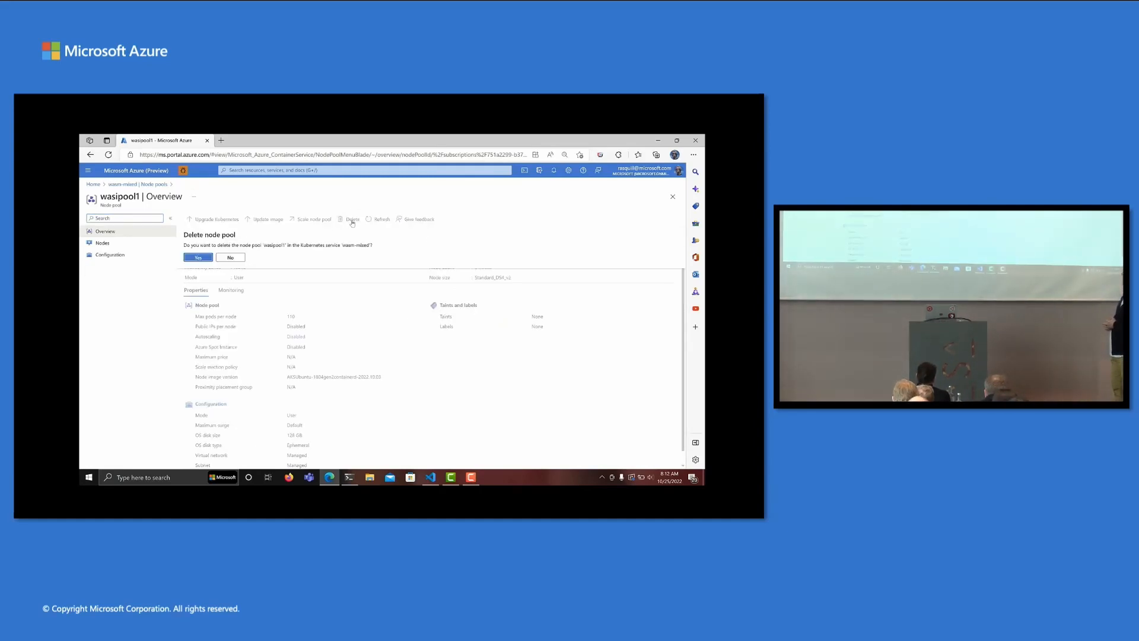
click(199, 257)
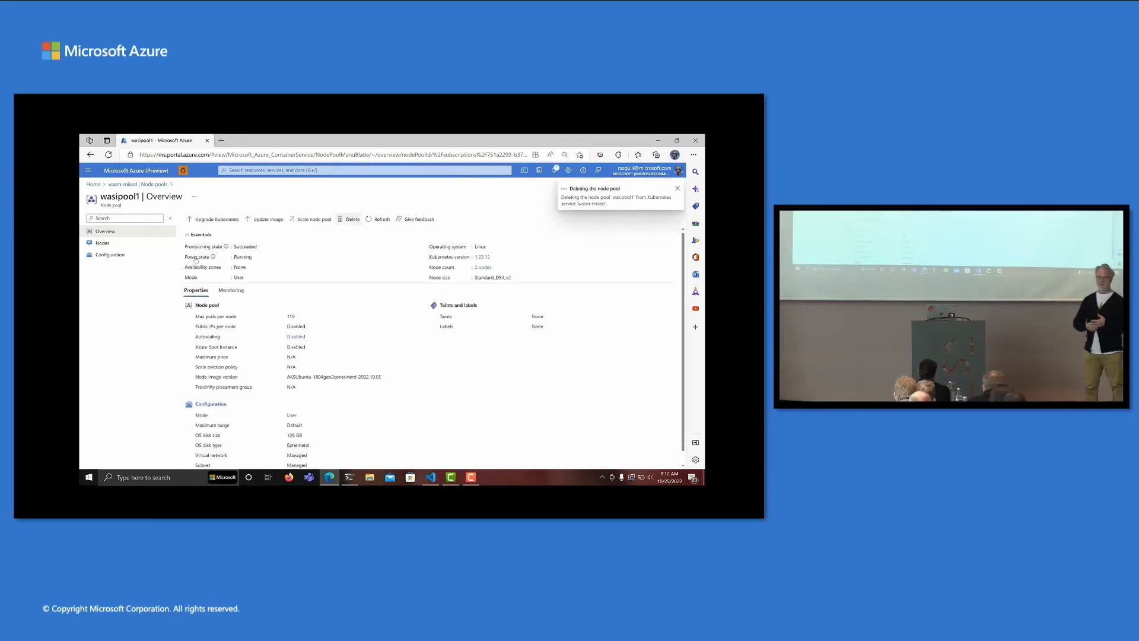
click(349, 477)
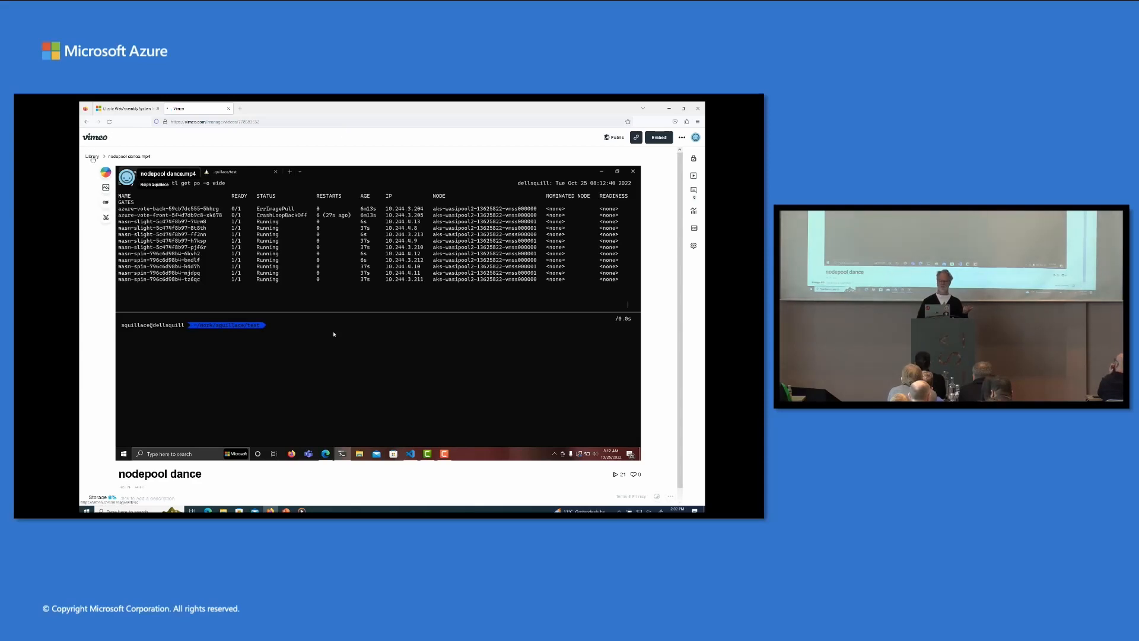
Move to the live terminal watching pods on test-aks-19975-cluster.
click(92, 156)
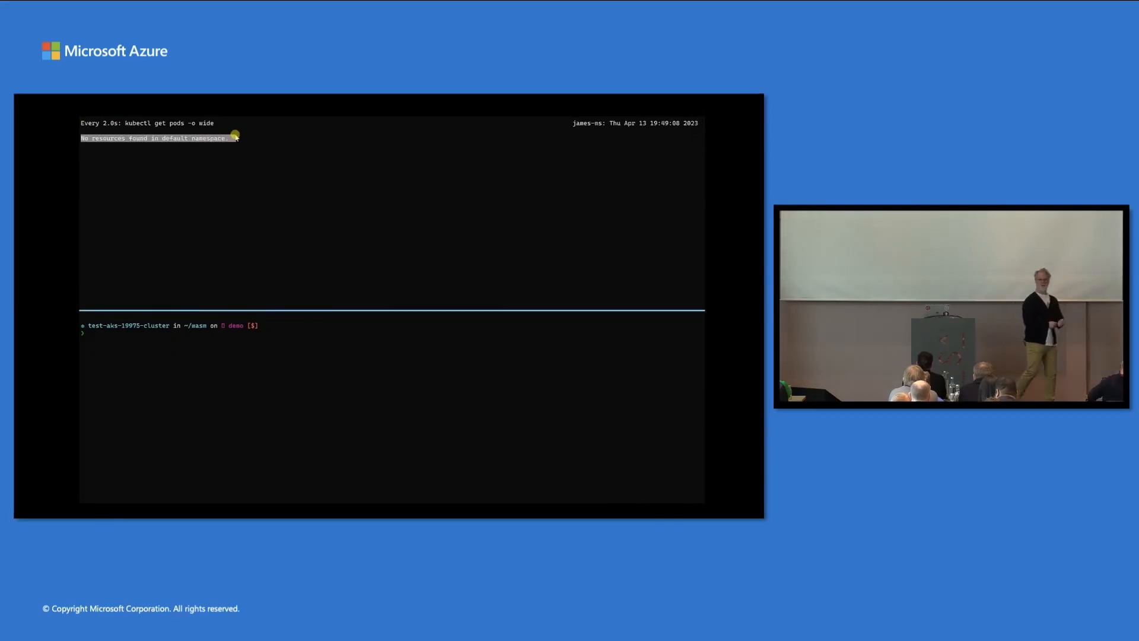
Inspect the WASM pool nodes' YAML labels and begin a kubectl command.
key(alt+tab)
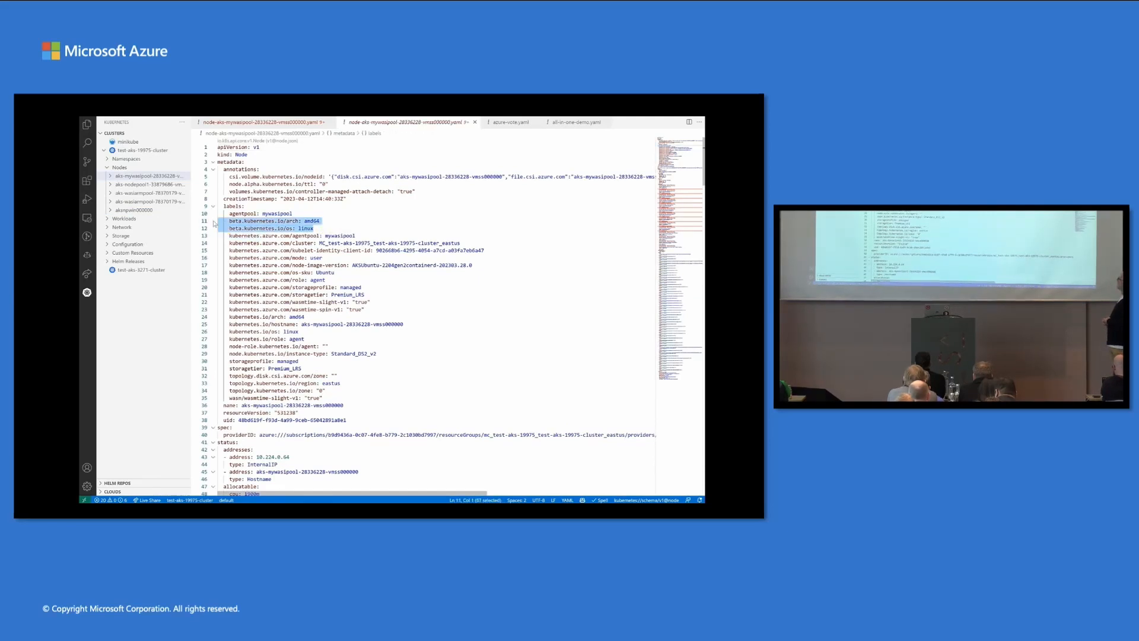
click(149, 193)
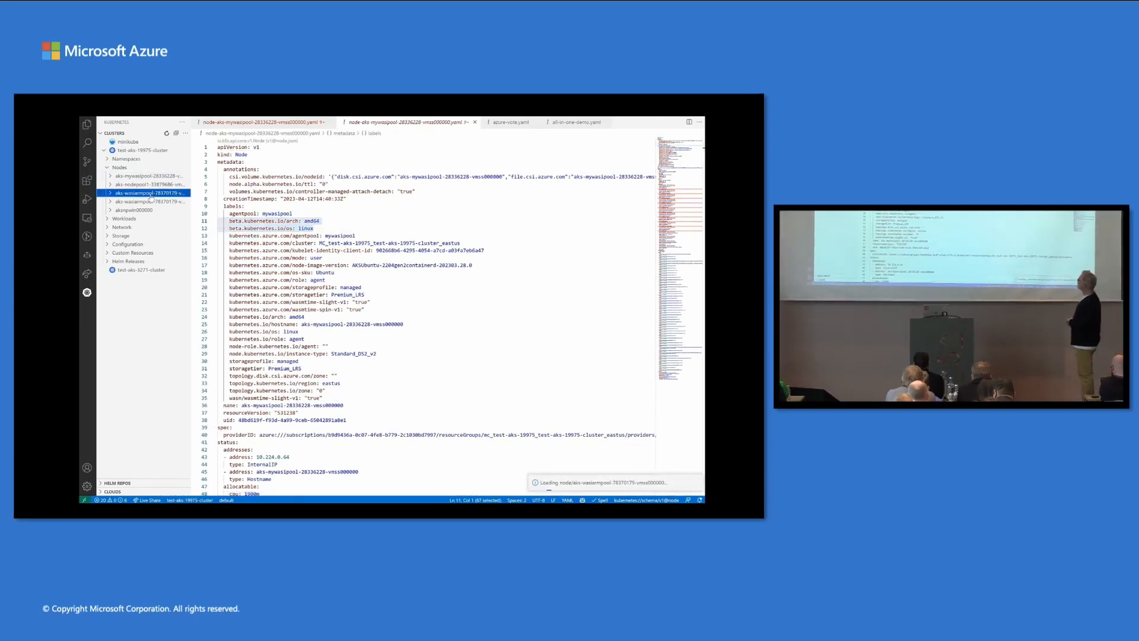
click(150, 193)
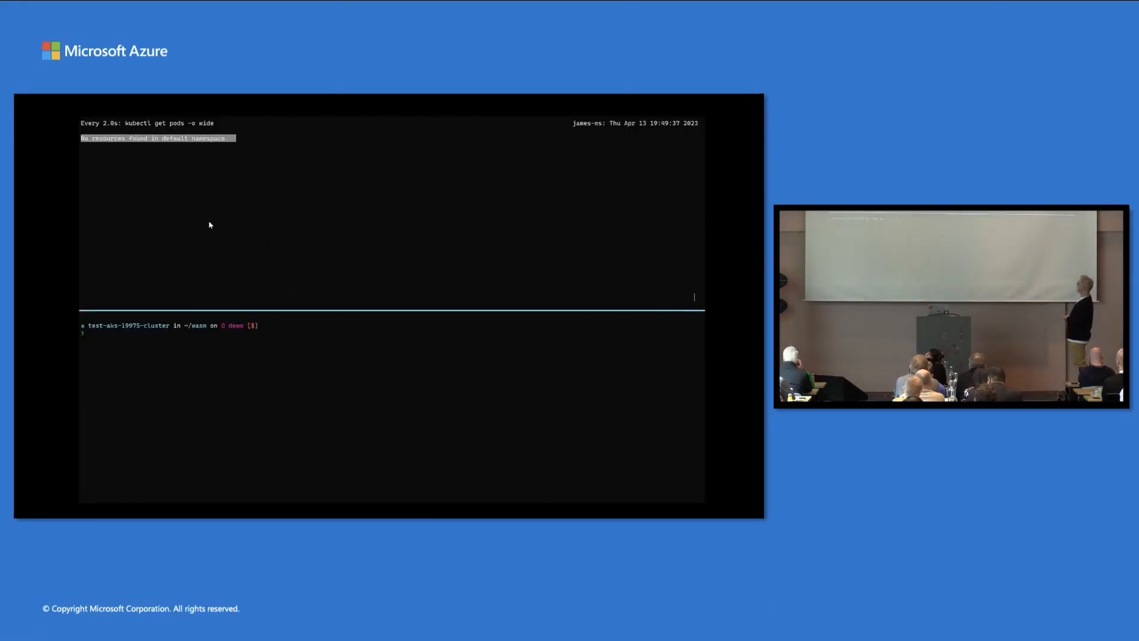
text(kubectl apply)
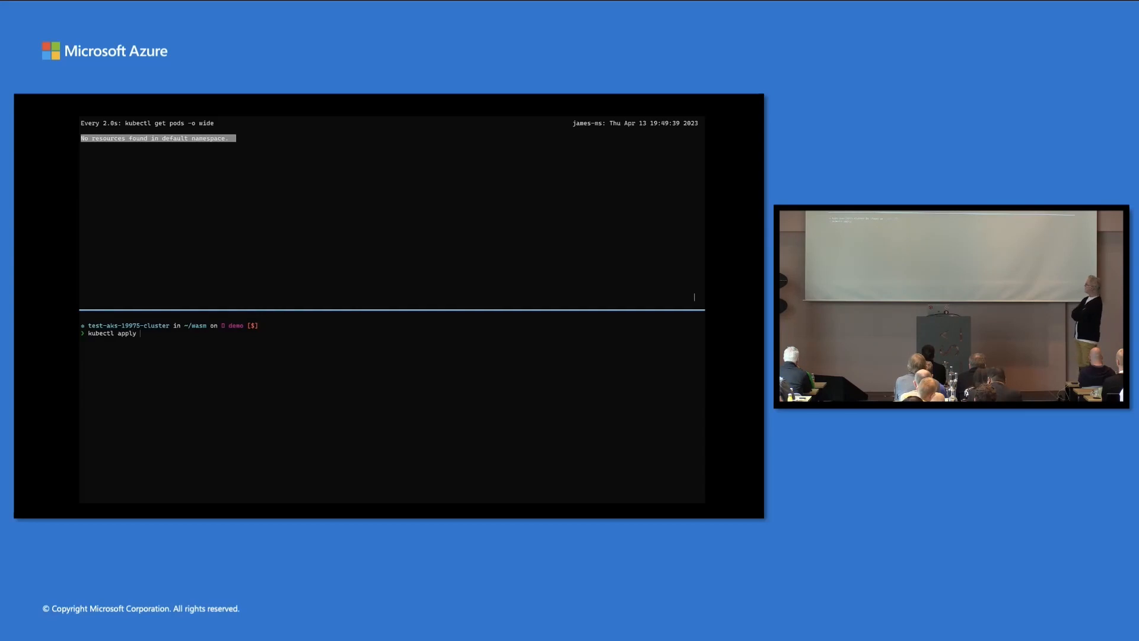
Run kubectl apply -f azure-vote.yaml to create the vote deployments and services.
text(-f)
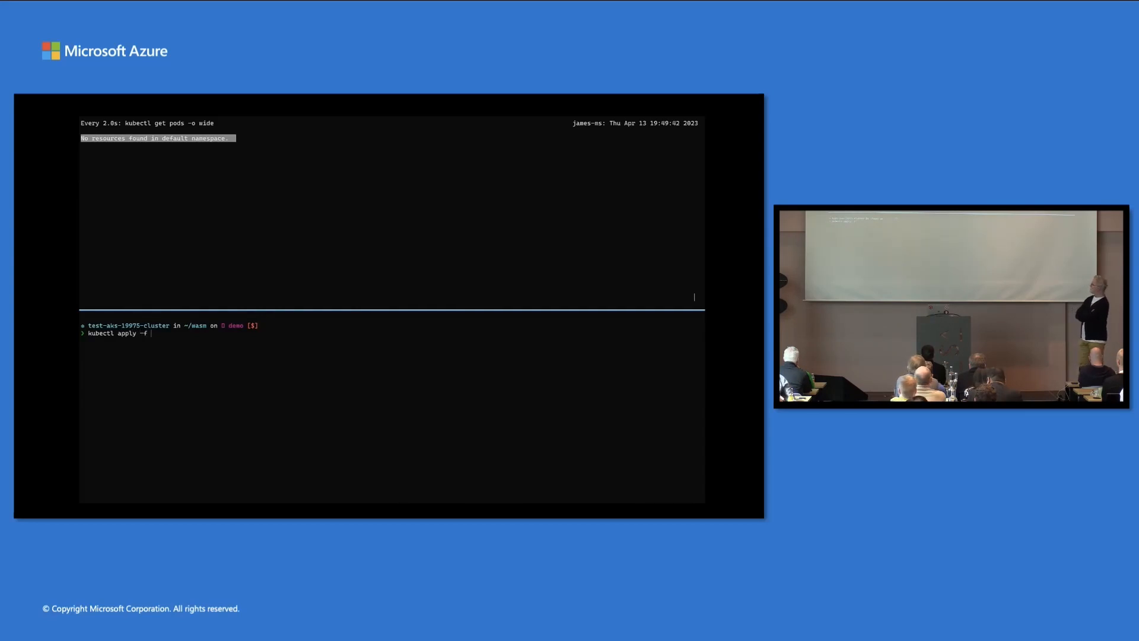
text(azure-vote.yaml)
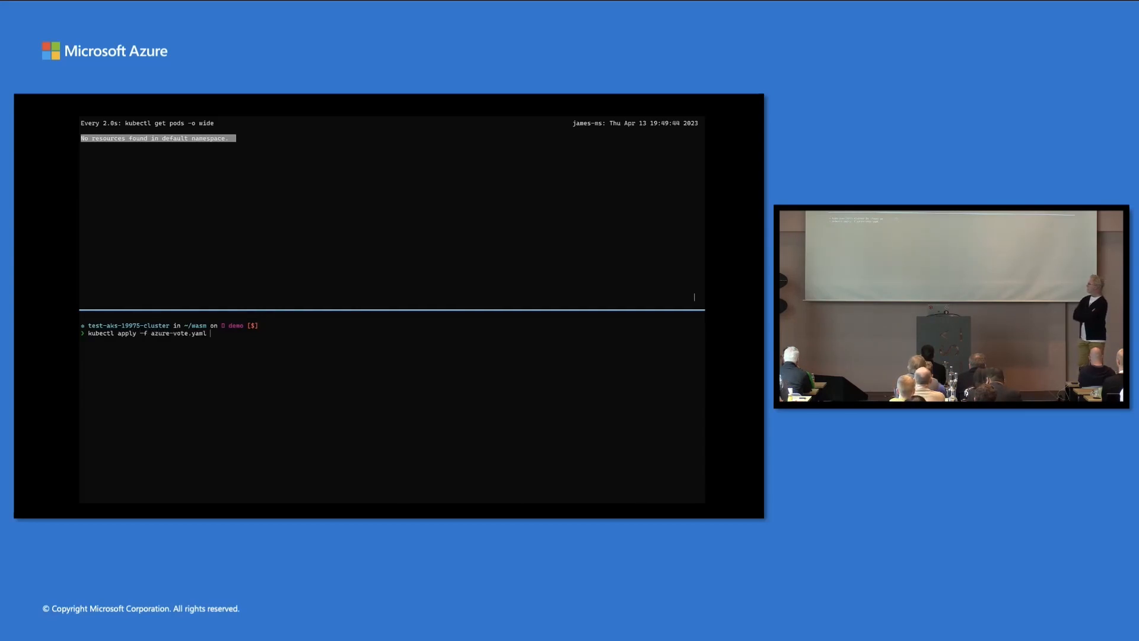
key(Return)
text(kubectl)
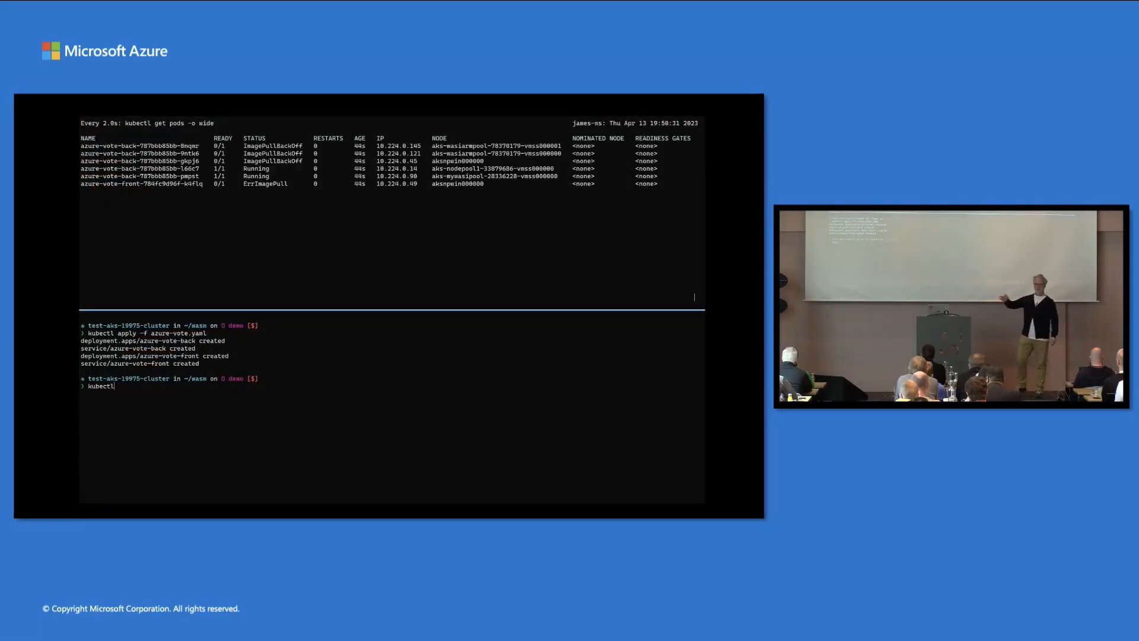
Enter kubectl apply -f all-in-one-demo.yaml to deploy the demo manifest.
text(apply -f)
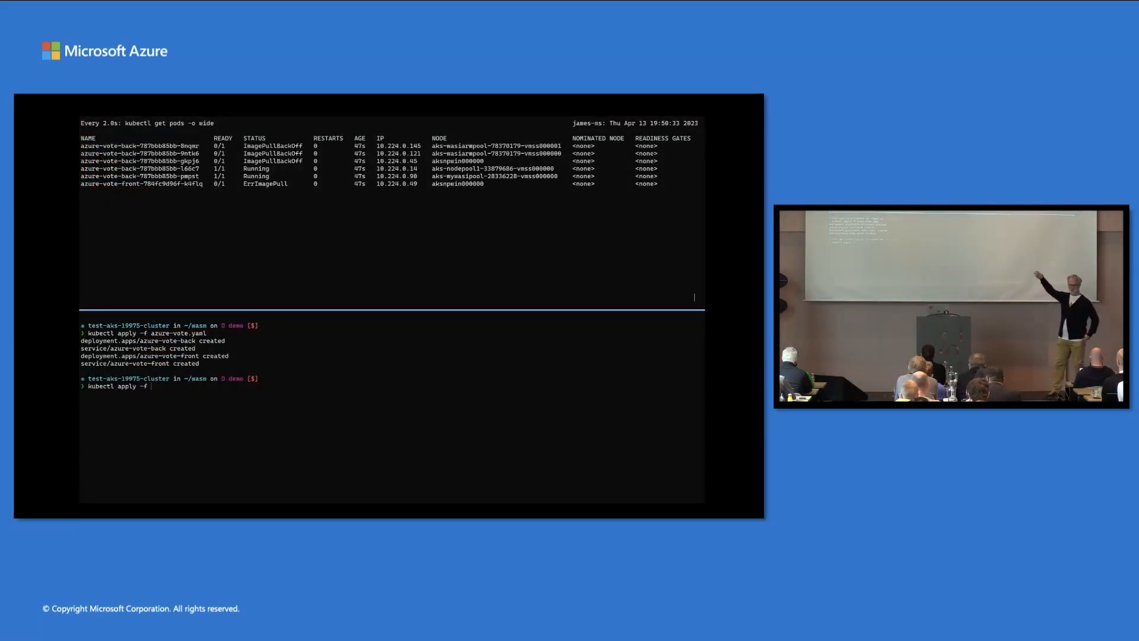
text(all-in-one-demo.yaml)
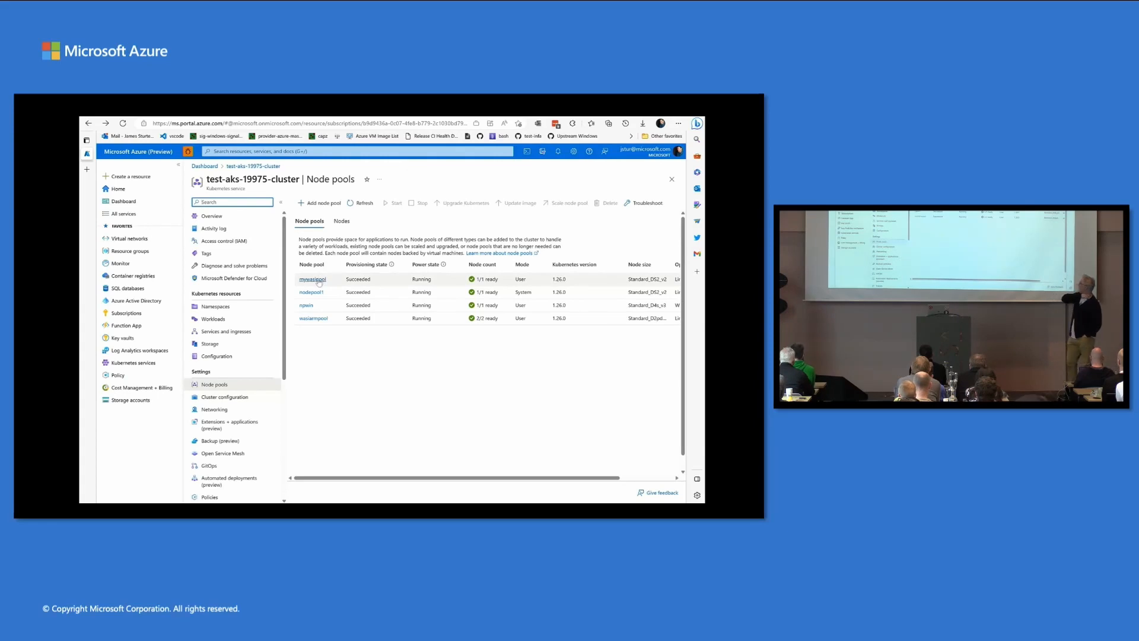
Delete the mywasipool node pool from test-aks-19975-cluster and confirm with Yes.
click(312, 279)
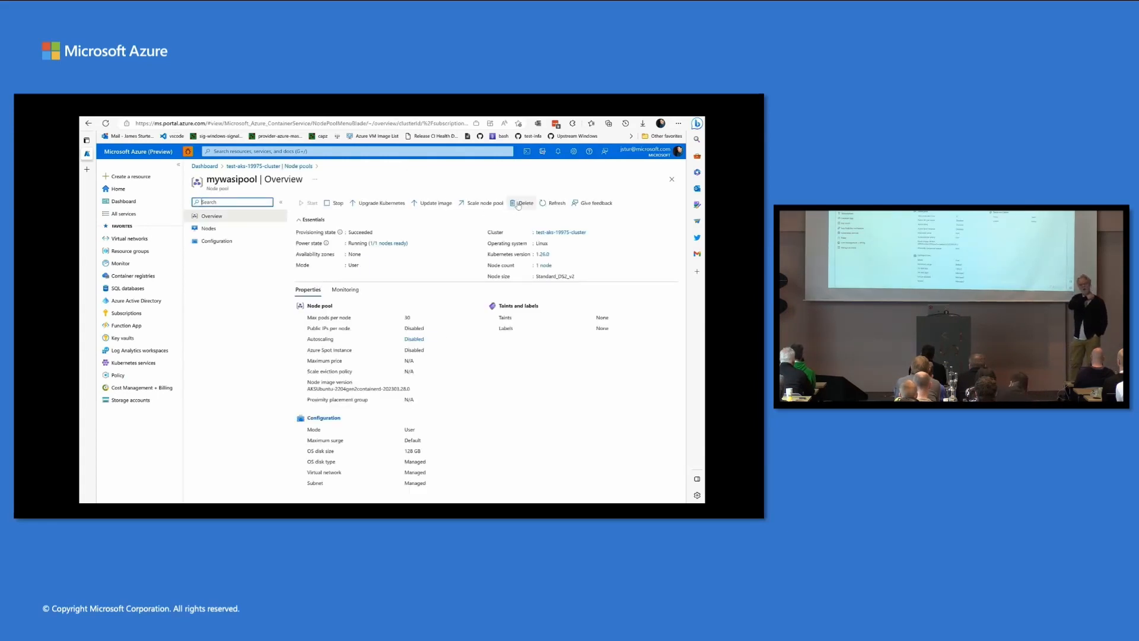
click(524, 202)
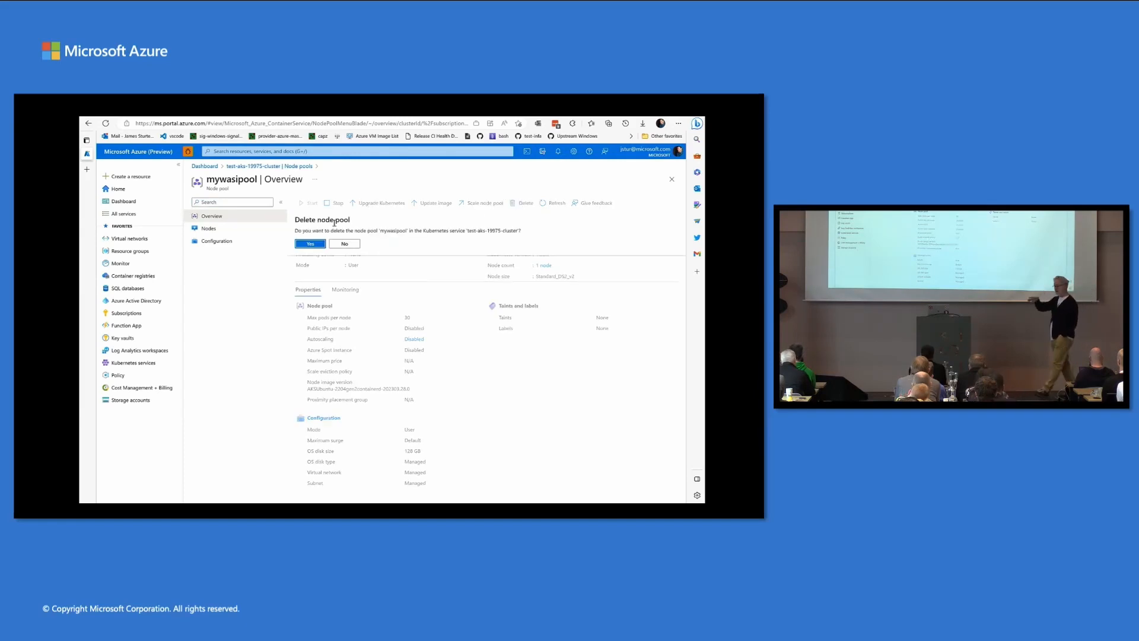
click(310, 243)
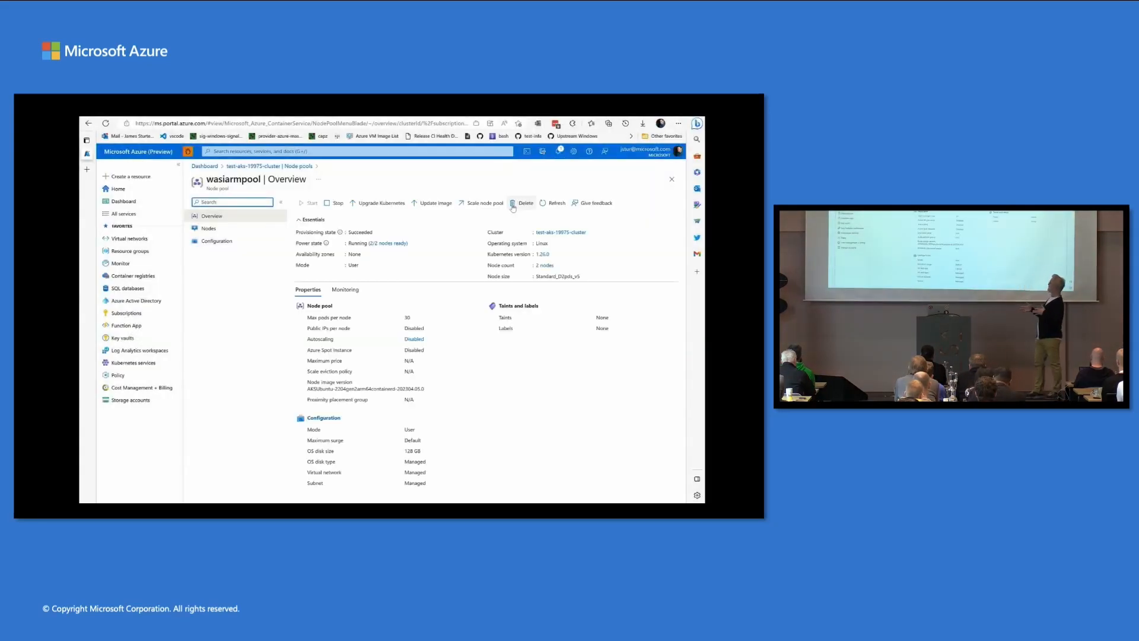
Delete the wasiarmpool node pool and confirm with Yes.
click(523, 203)
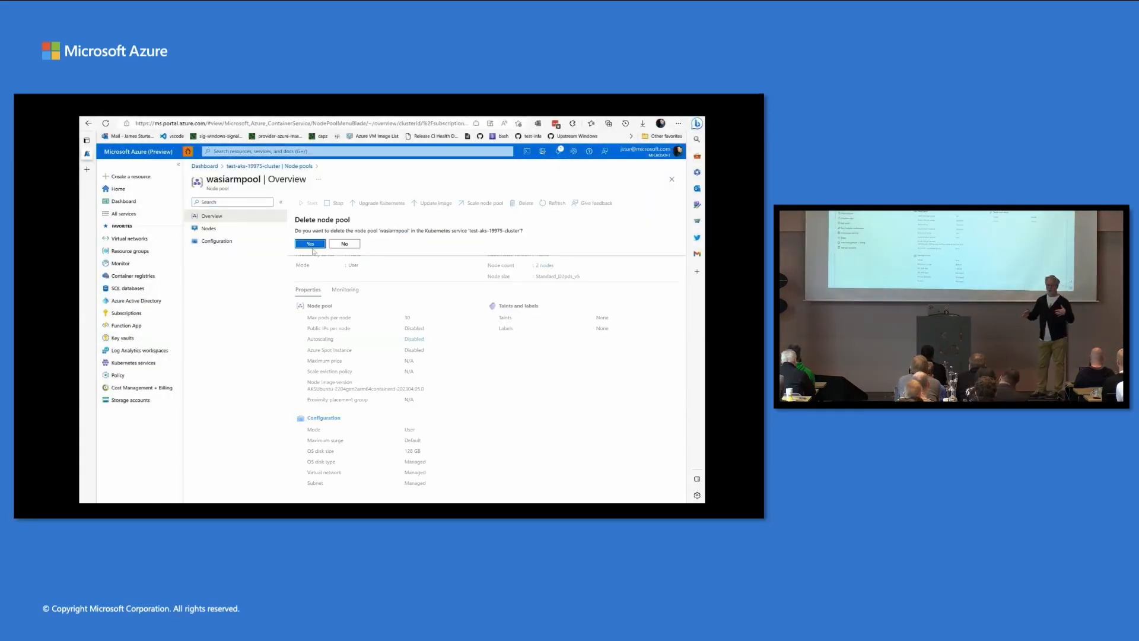
click(310, 243)
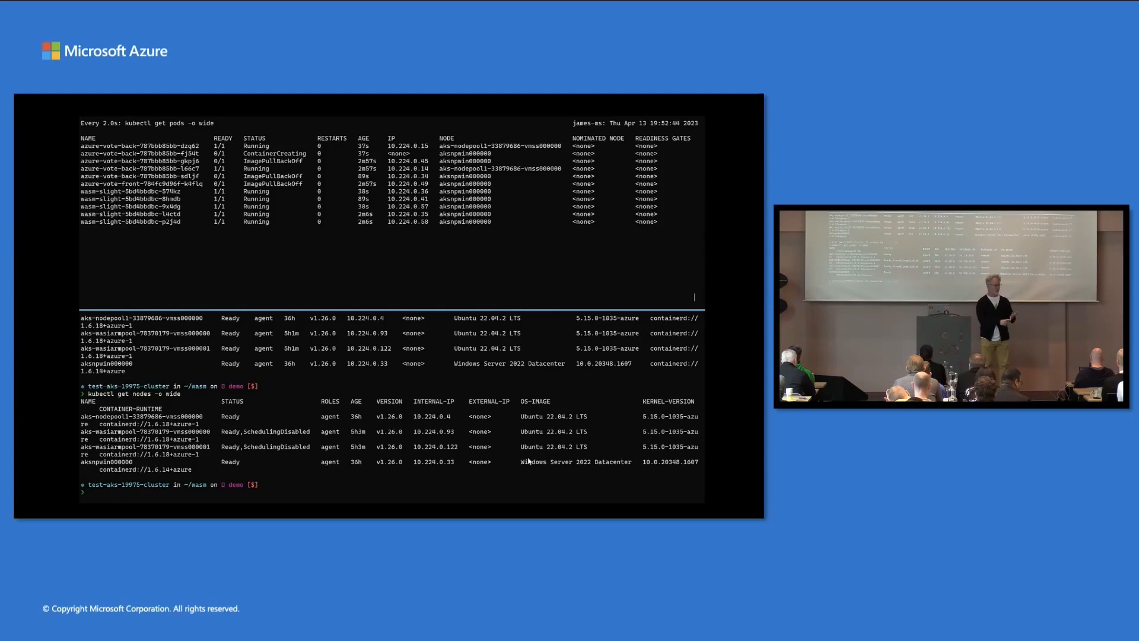
mouse_move(179, 399)
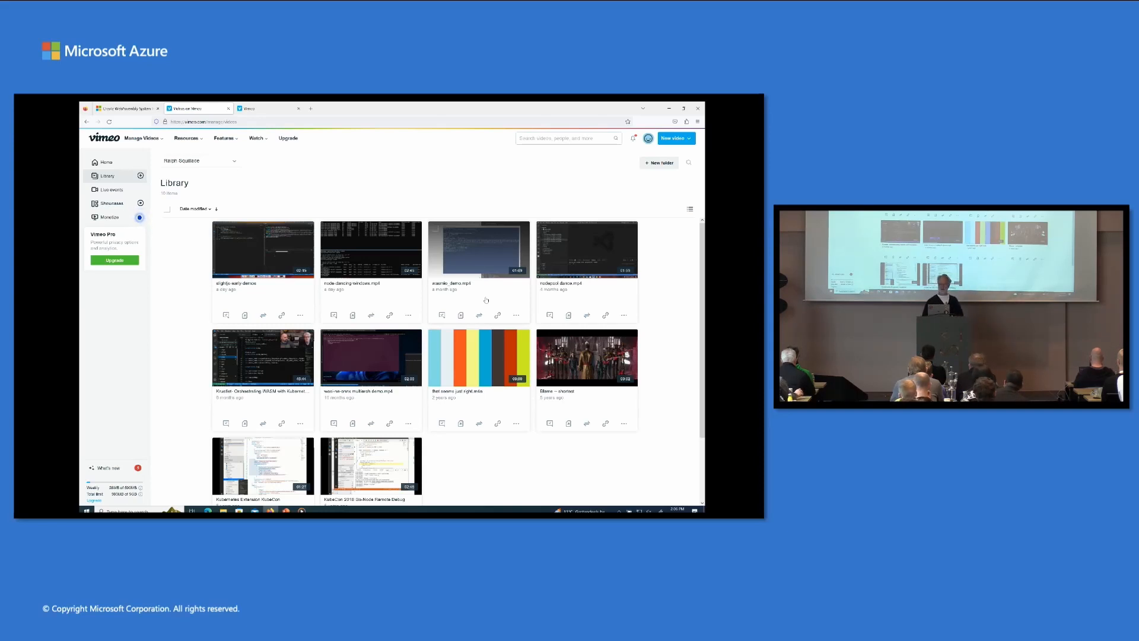
Start the wasmio_demo.mp4 recording playing from the Vimeo library.
click(478, 250)
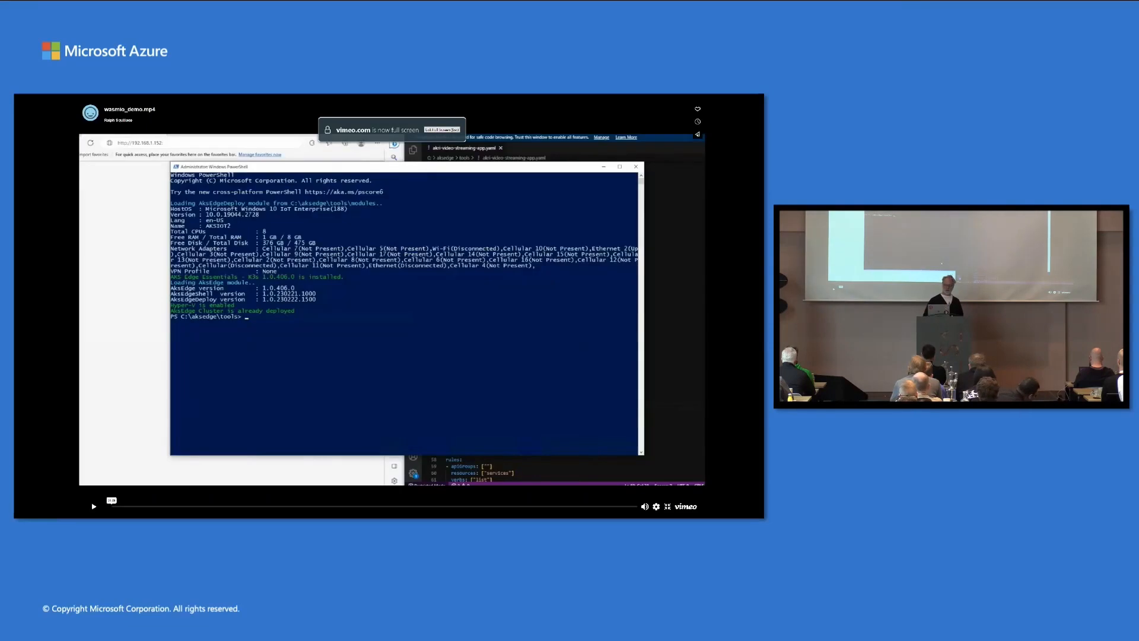
click(94, 507)
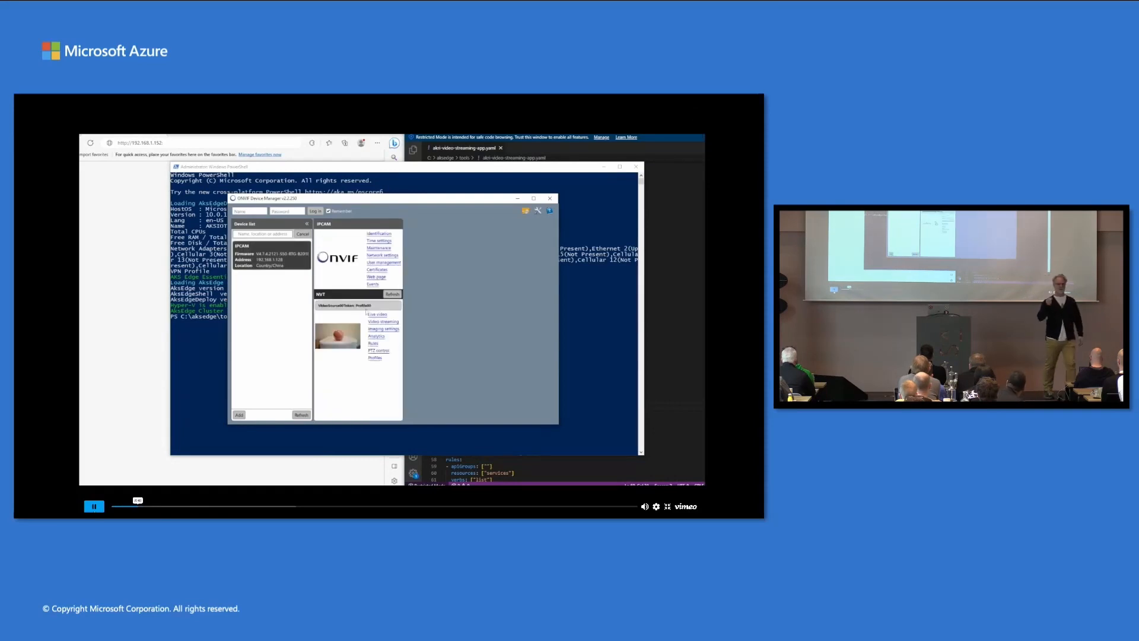
Advance the demo to the ONVIF Device Manager live camera feed showing an apple.
click(377, 313)
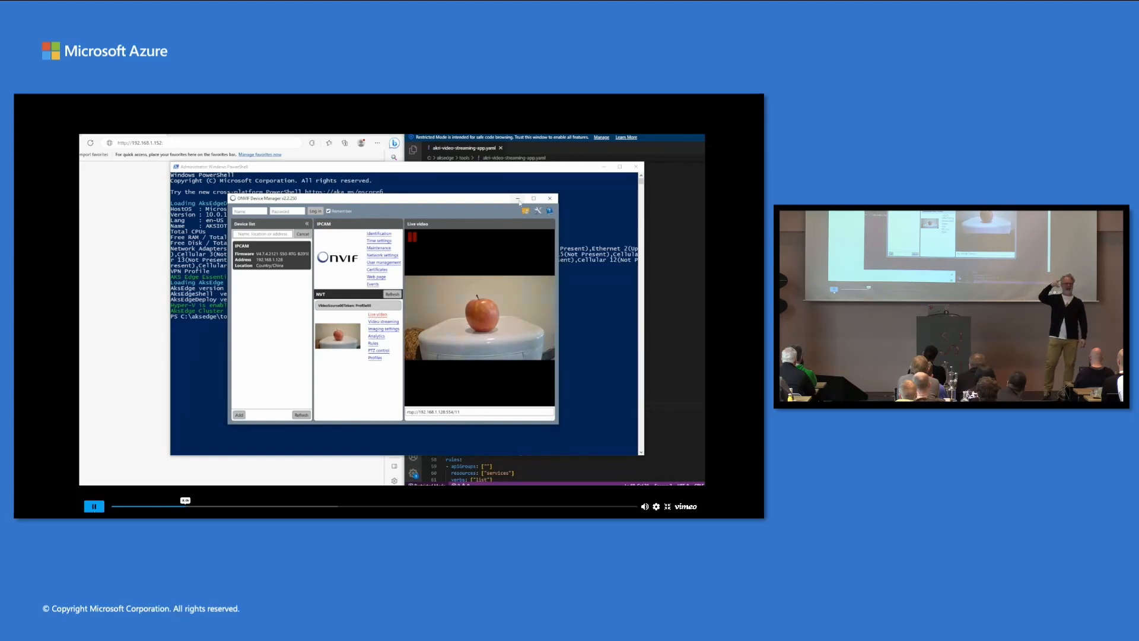
click(549, 198)
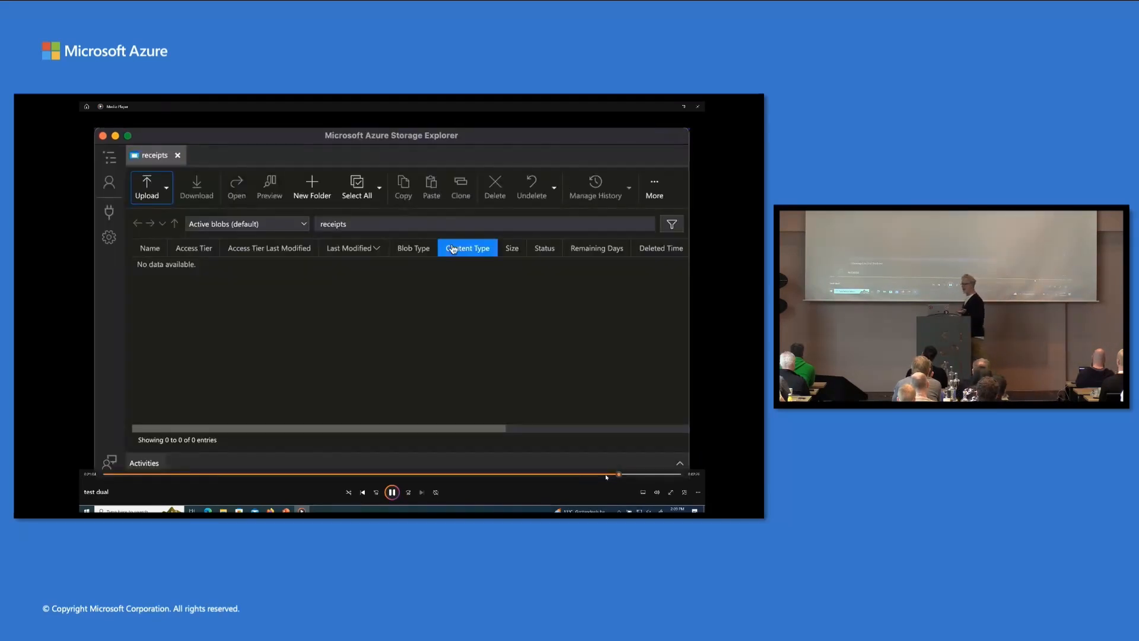
Refresh the receipts container via the More menu to reveal the arrived receipt blobs.
click(653, 188)
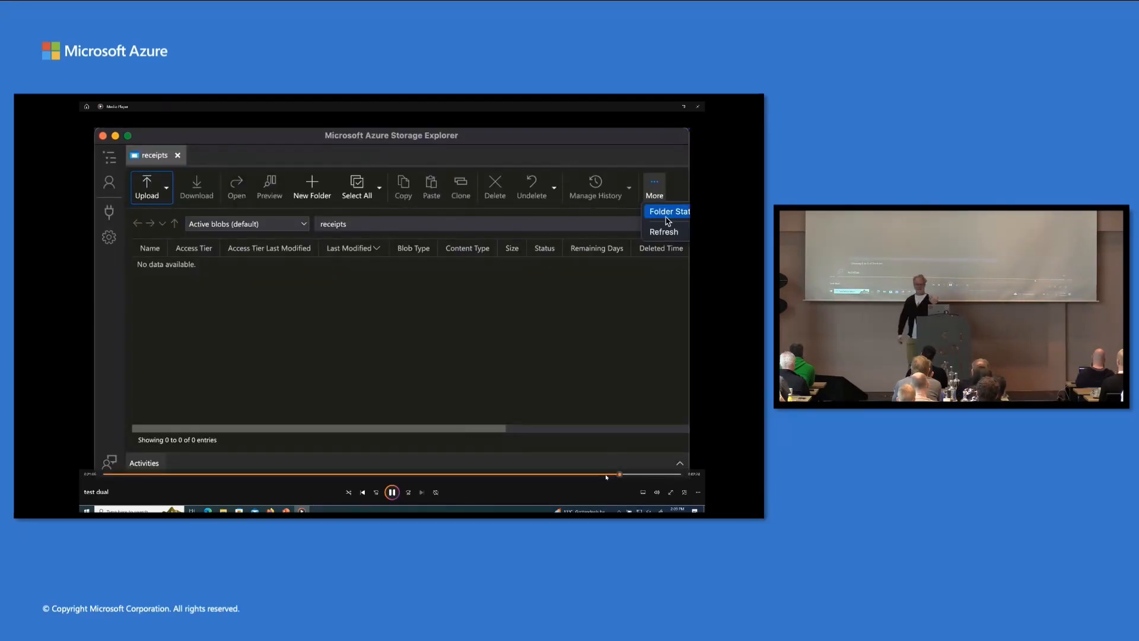
click(662, 231)
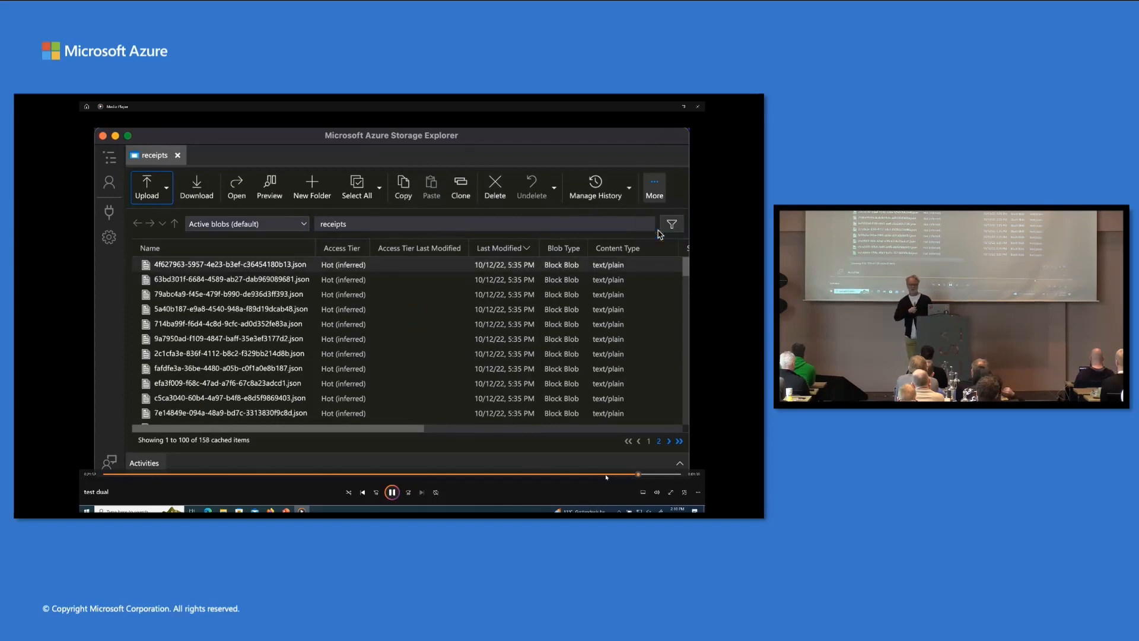
Review the receipts container listing of 158 generated JSON receipt files.
click(652, 186)
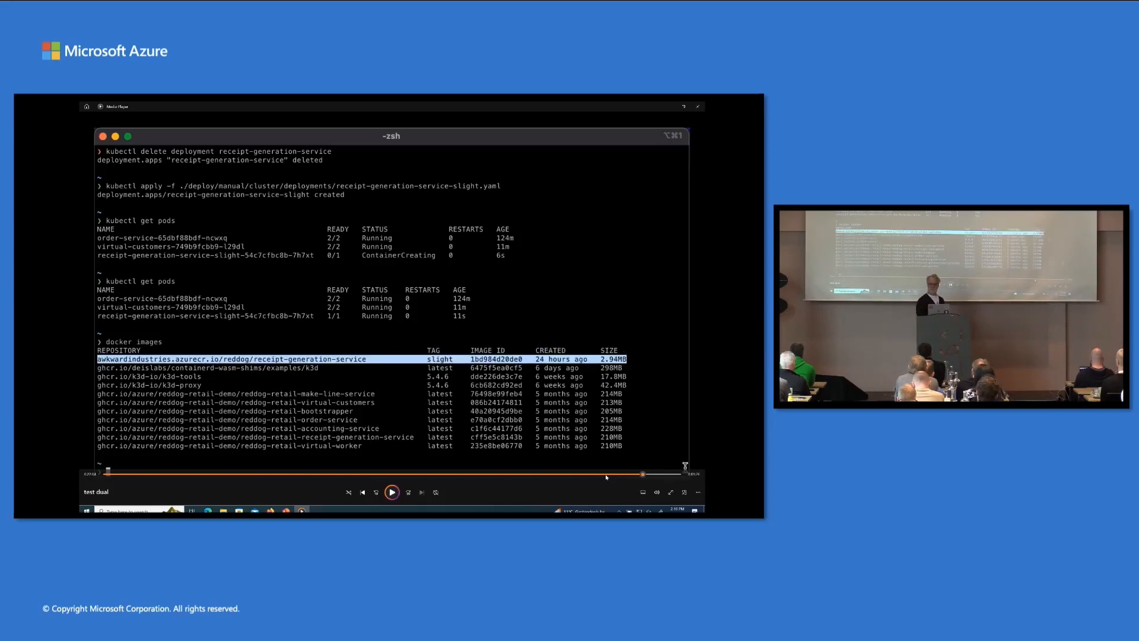
mouse_move(409, 416)
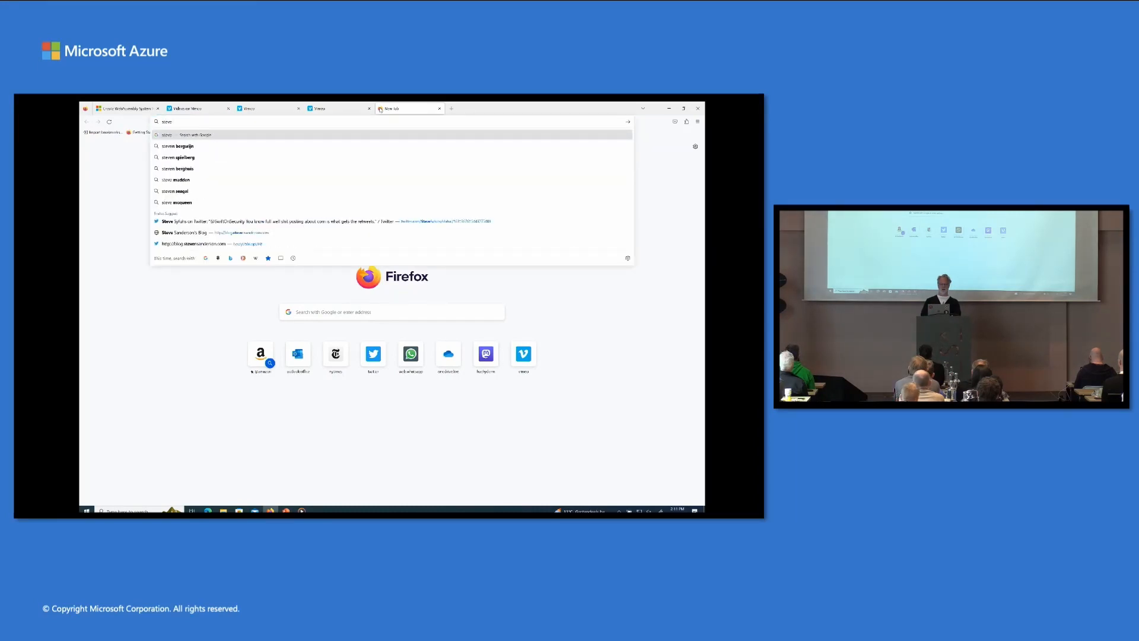
Search Google for Steve Sanderson's DotNetIsolator and open its YouTube video result.
text(sanderson net isol)
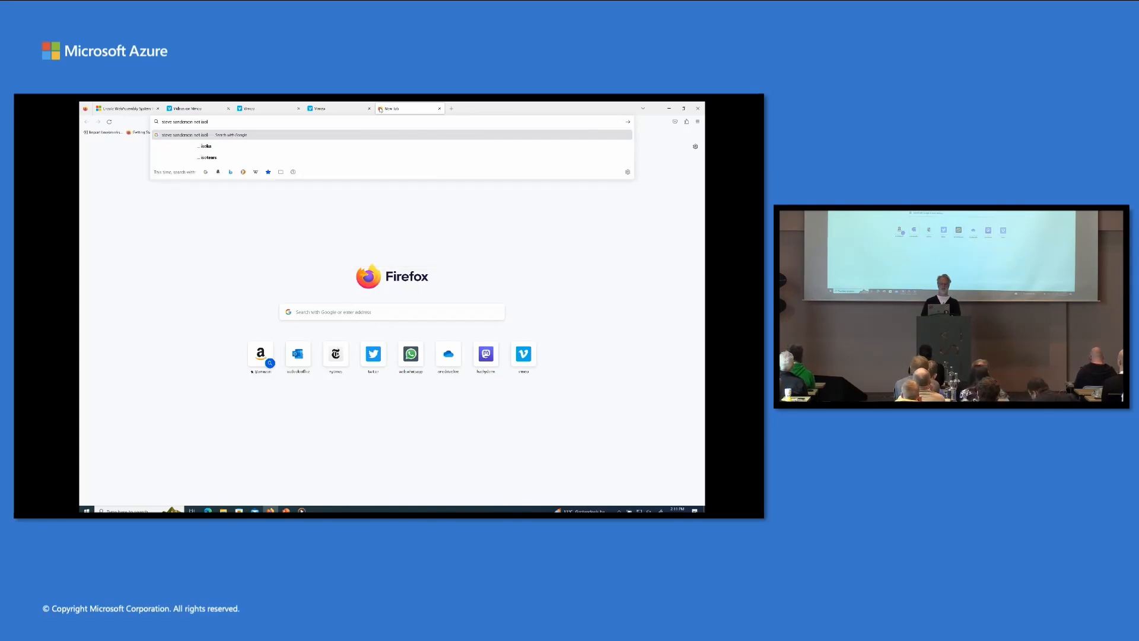
key(Return)
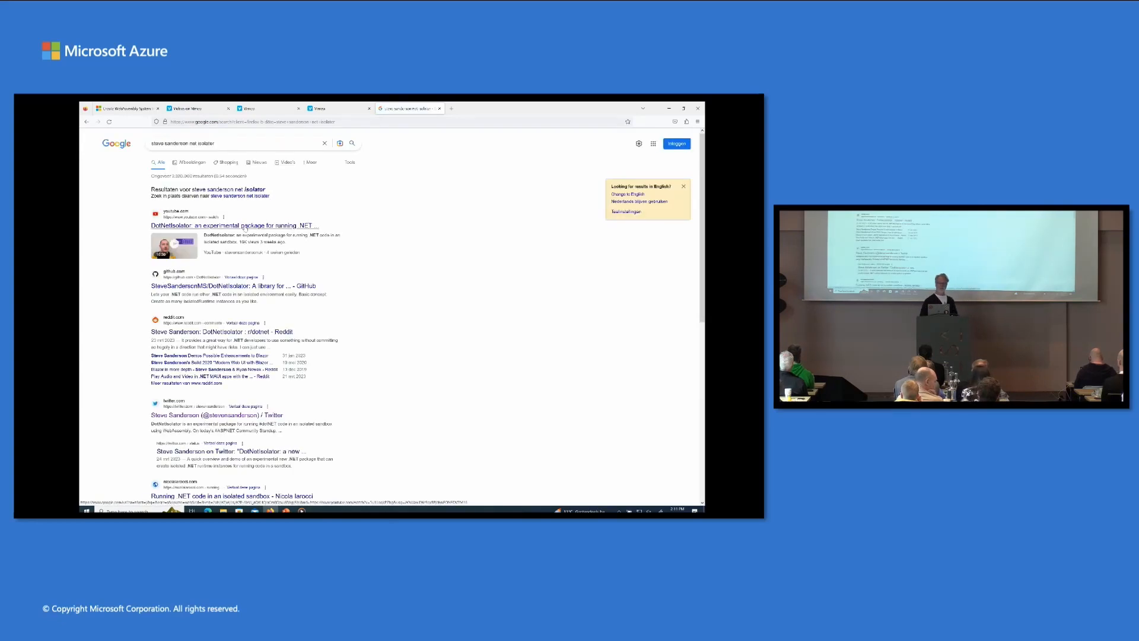
click(234, 225)
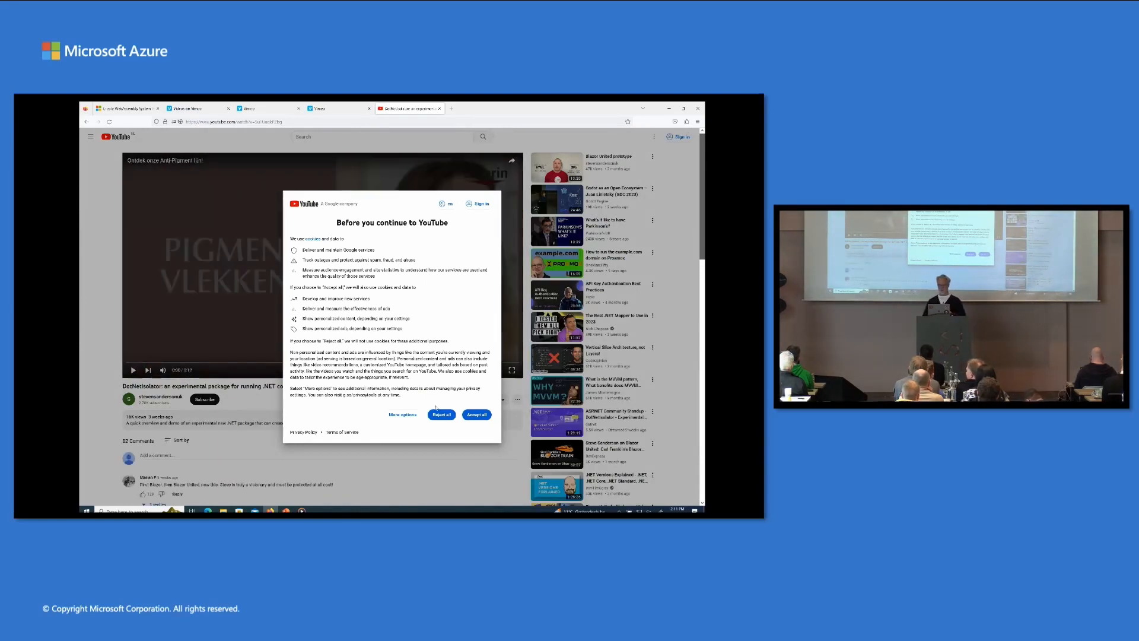
Reject all cookies and skip both pre-roll ads so the DotNetIsolator video starts.
click(476, 414)
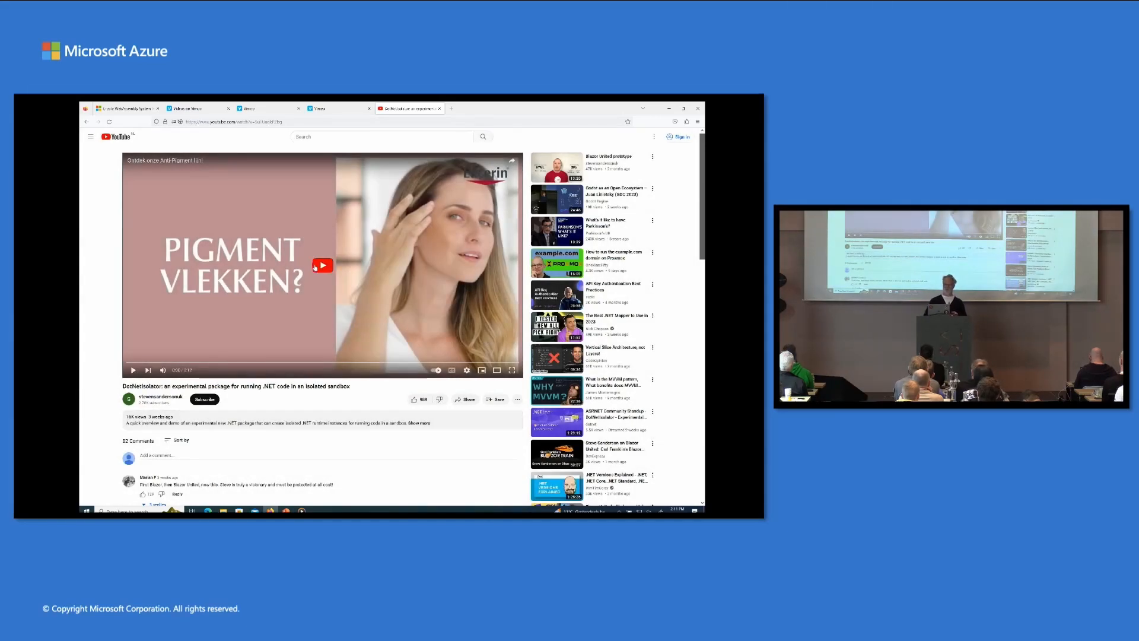
mouse_move(450, 370)
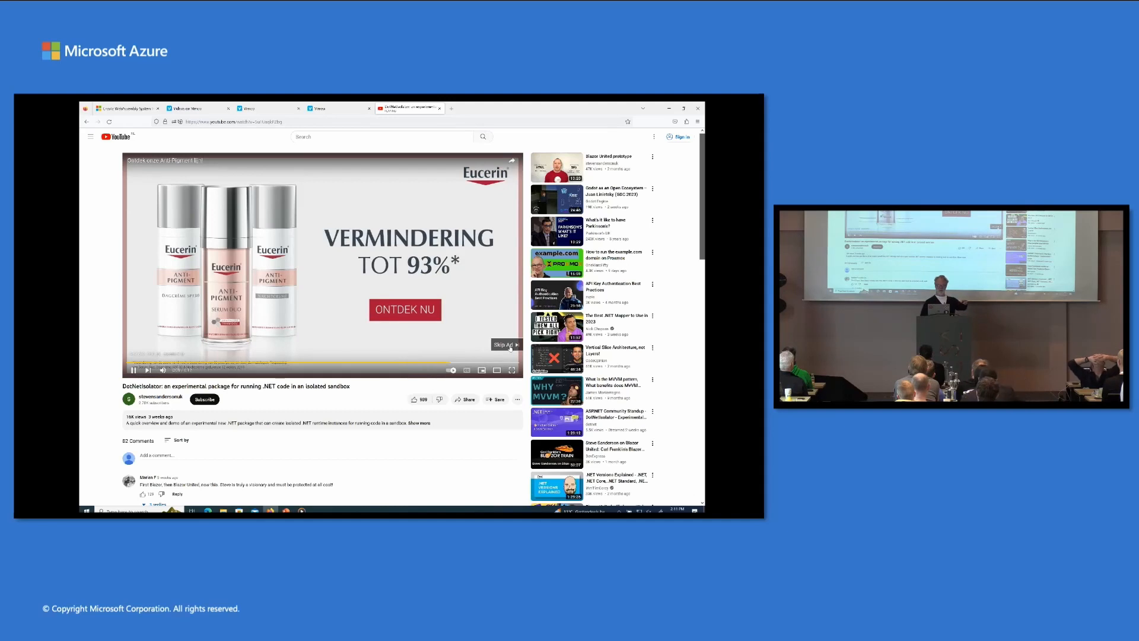
click(505, 344)
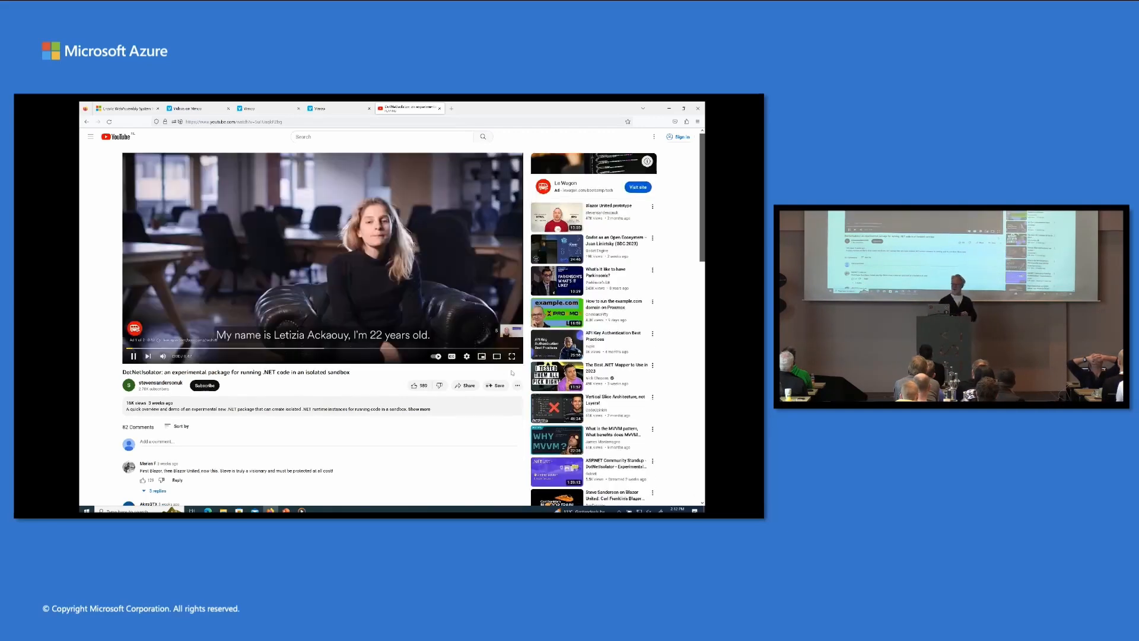
click(511, 356)
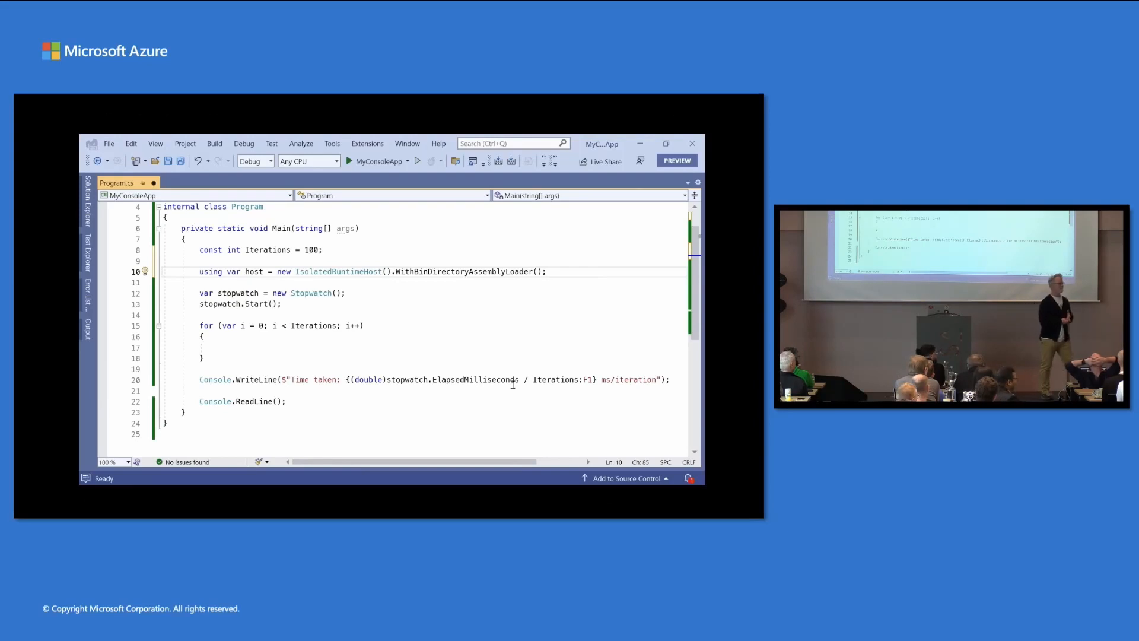
Follow the IsolatedRuntime being created inside the loop and the run reporting 7.5 ms per iteration.
text(using var runtime = new IsolatedRuntime(host);)
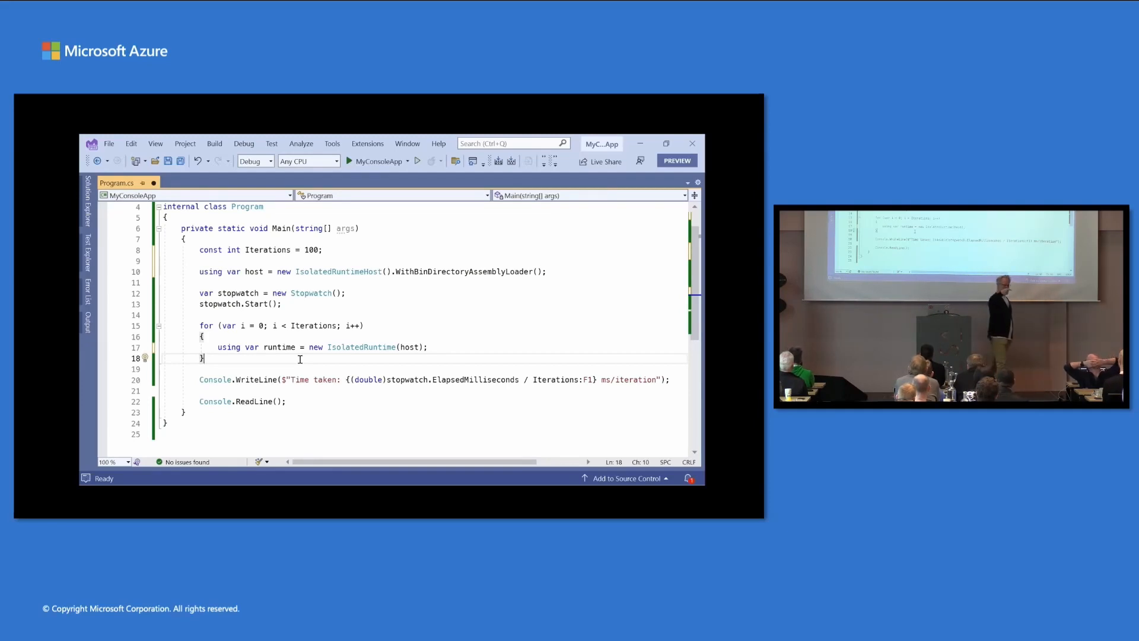
click(348, 160)
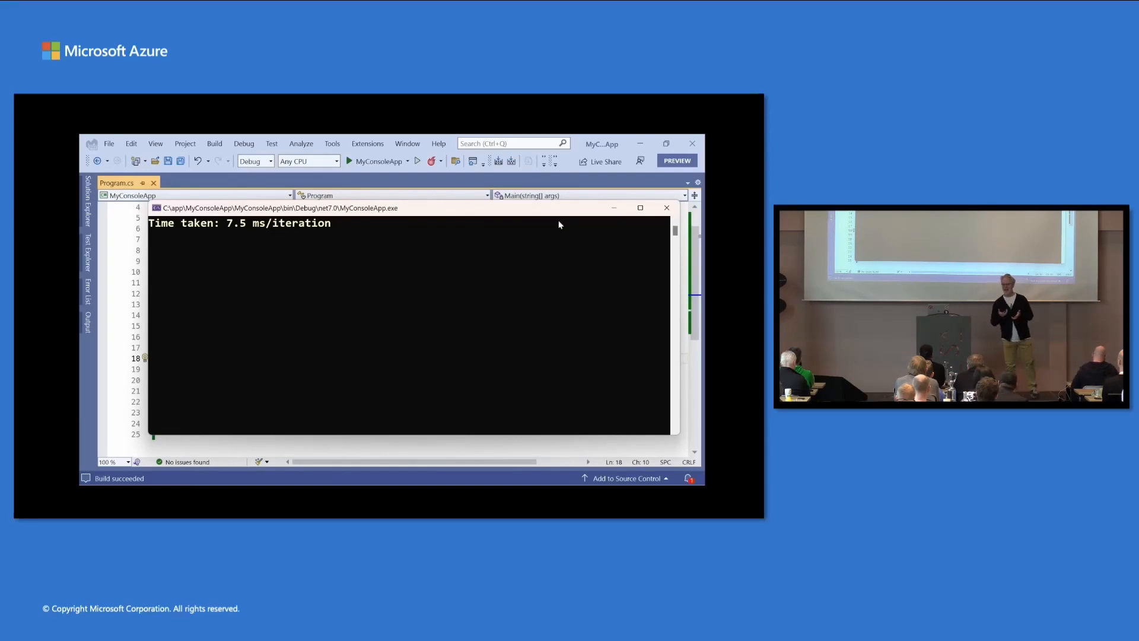
click(665, 206)
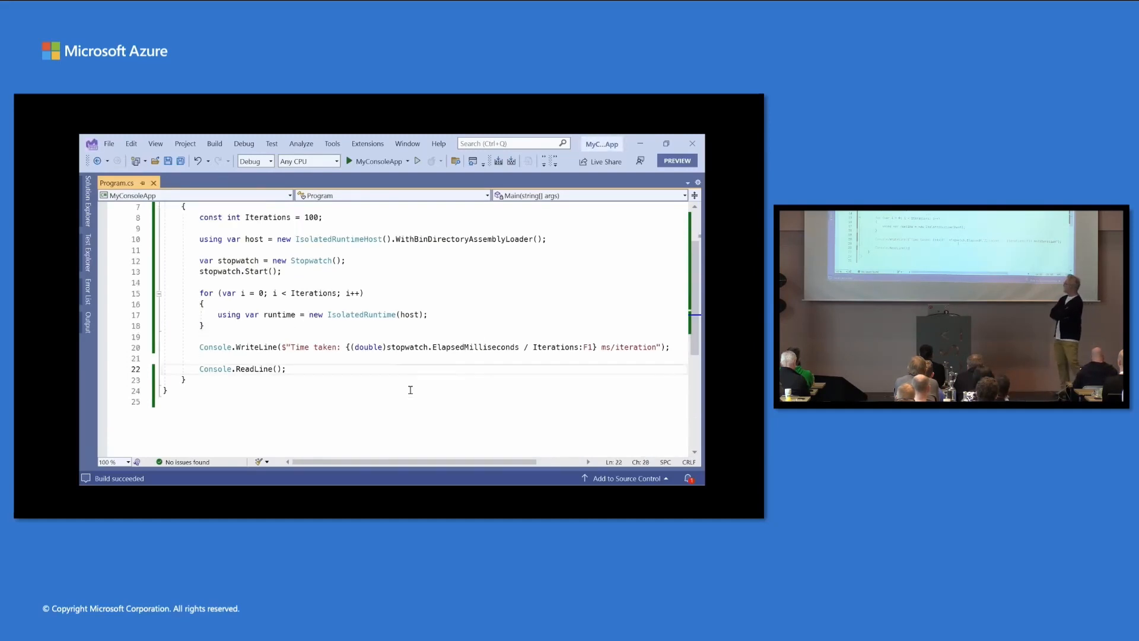
Follow GetHello invoked via CreateObject<Program>().Invoke, printing Hello at 9.8 ms per iteration.
text(string GetHello() => "Hello";)
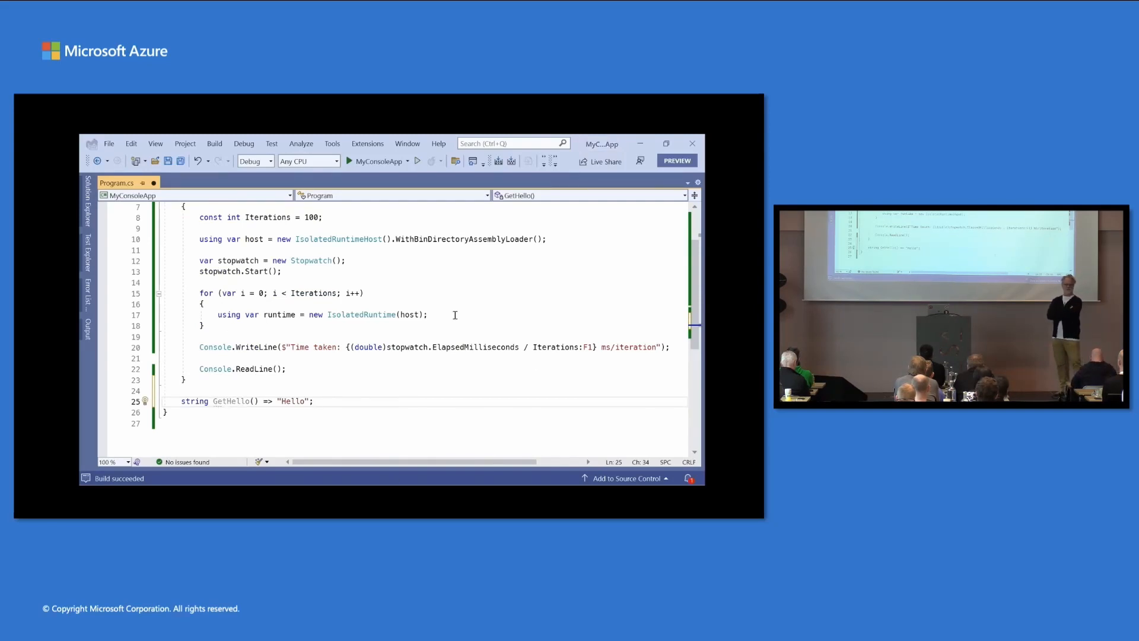
text(var result = runtime.CreateObject<Program>().Invoke<string>(nameof(GetHello));)
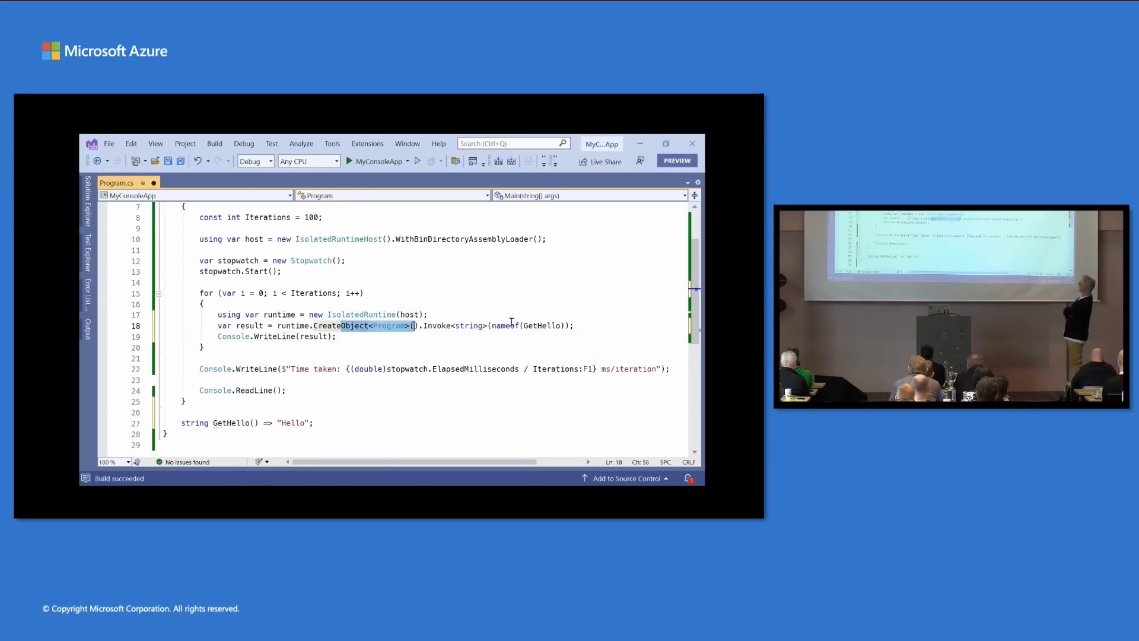
double_click(541, 325)
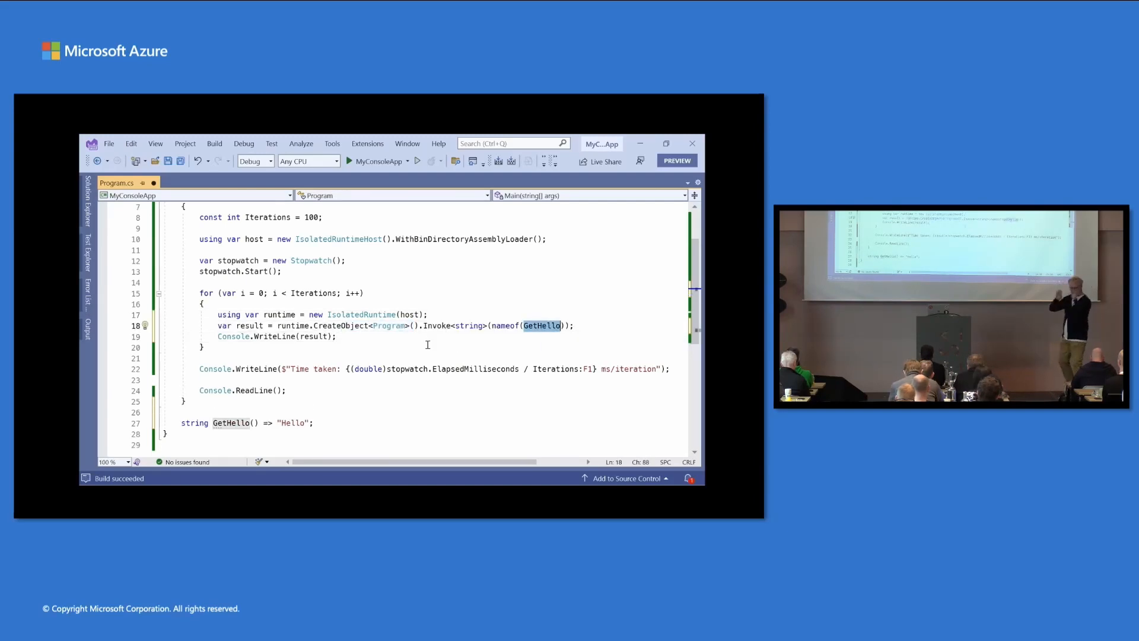
click(368, 338)
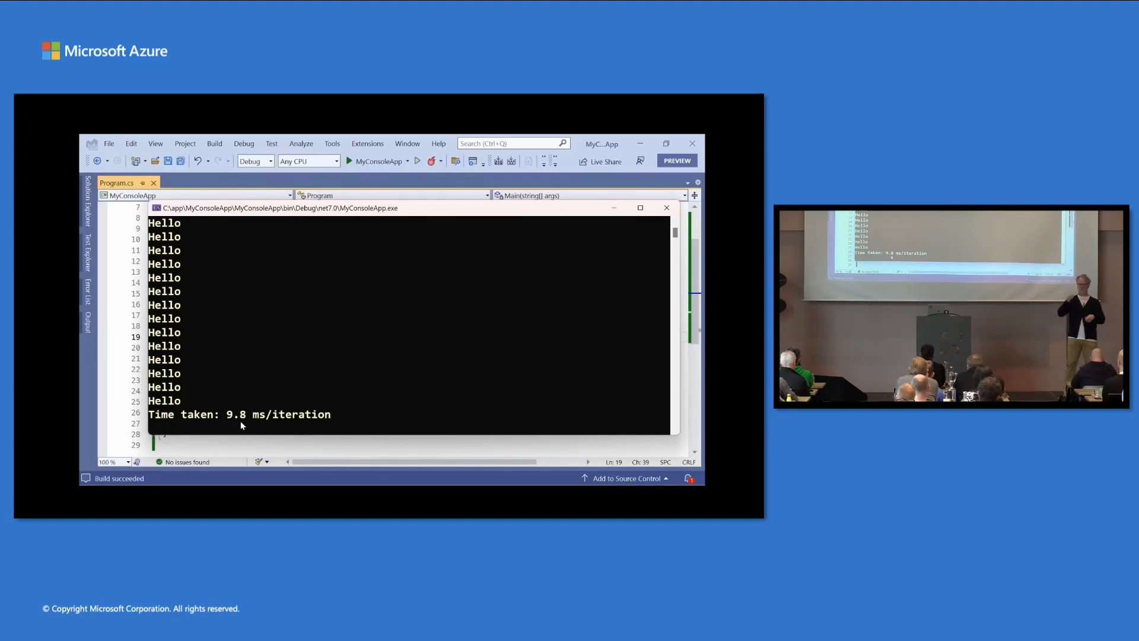
mouse_move(665, 208)
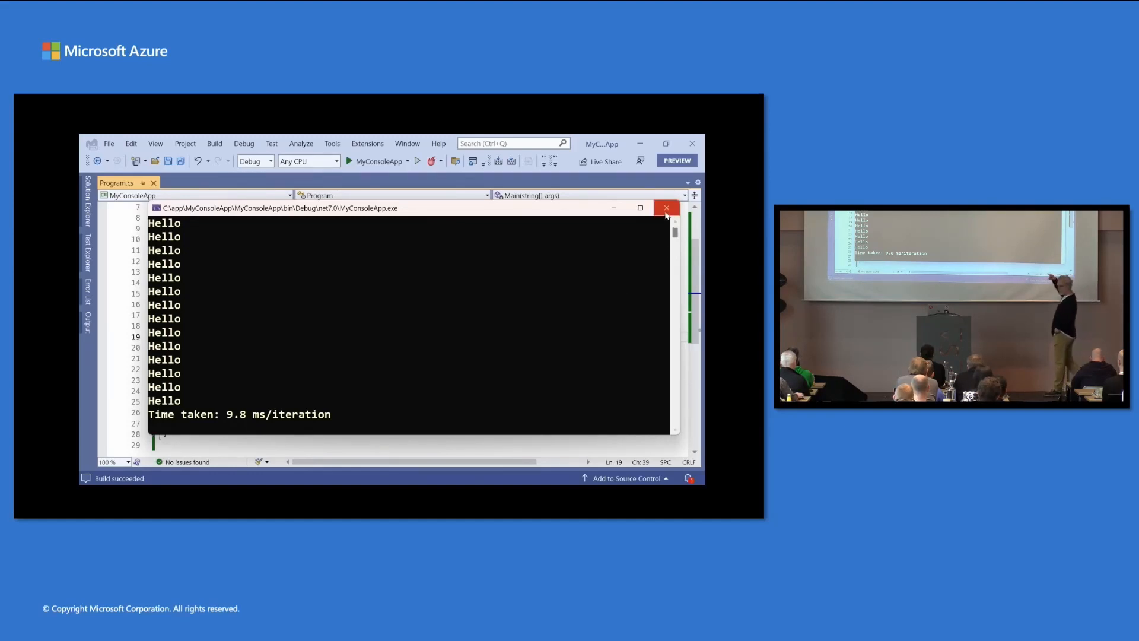
Watch the runtime moved outside the loop cut the run to 0.6 ms per iteration, then pause the video.
click(665, 207)
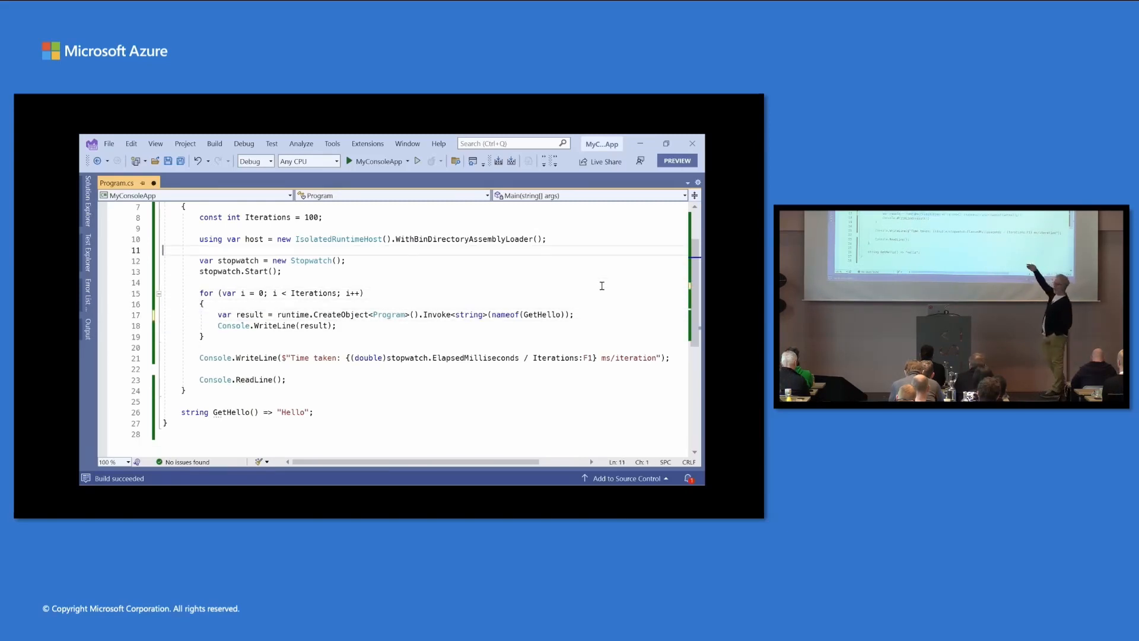
text(using var runtime = new IsolatedRuntime(host);)
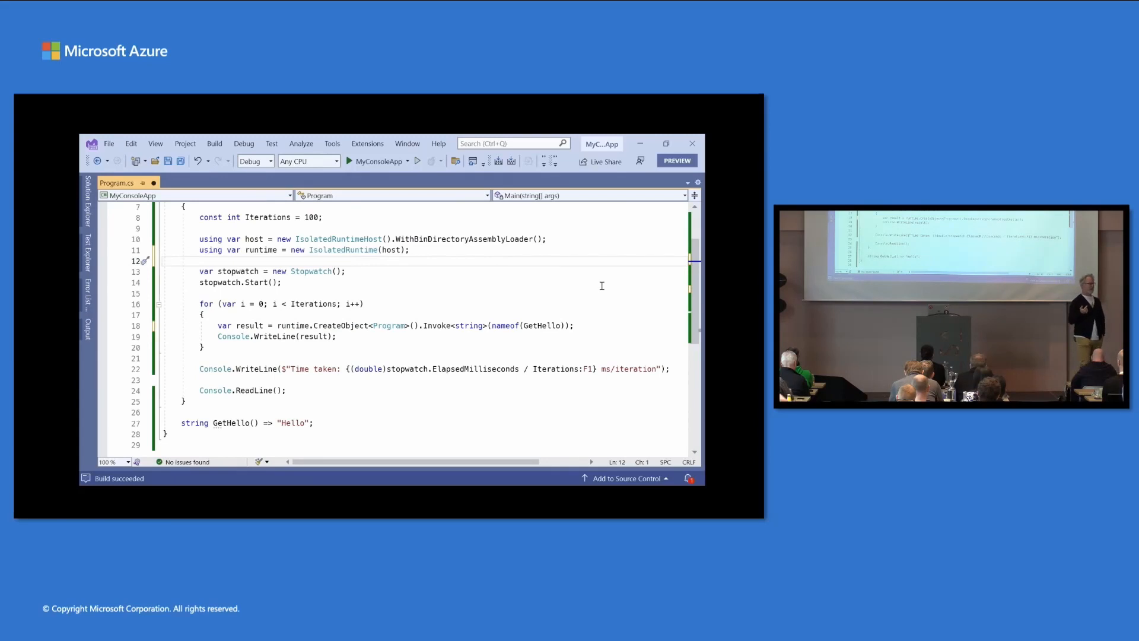
click(349, 160)
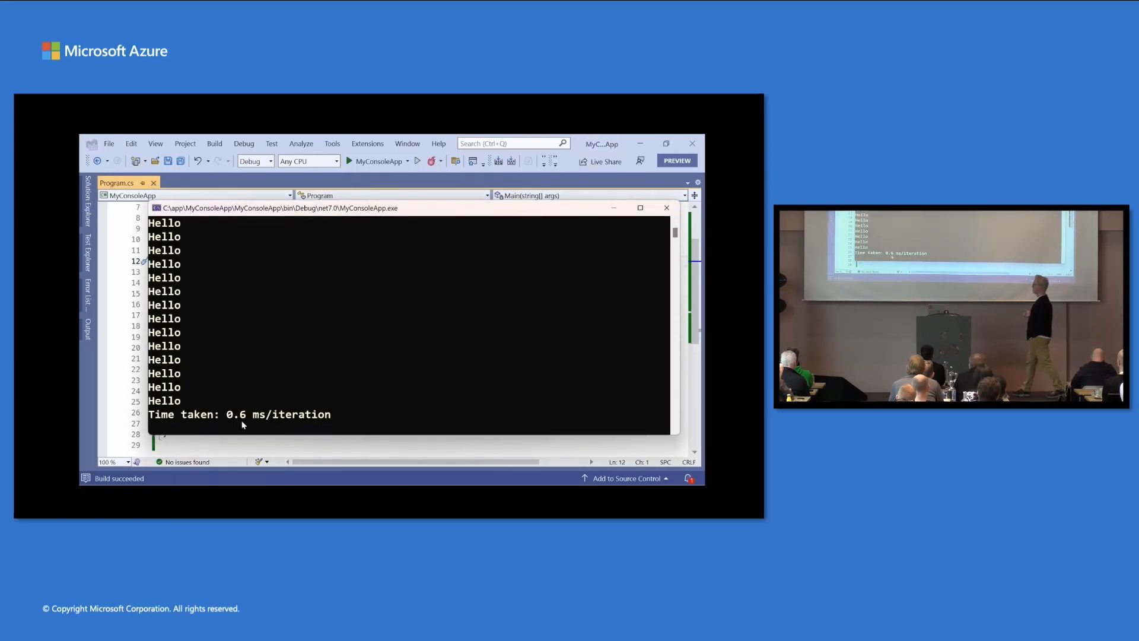
click(393, 310)
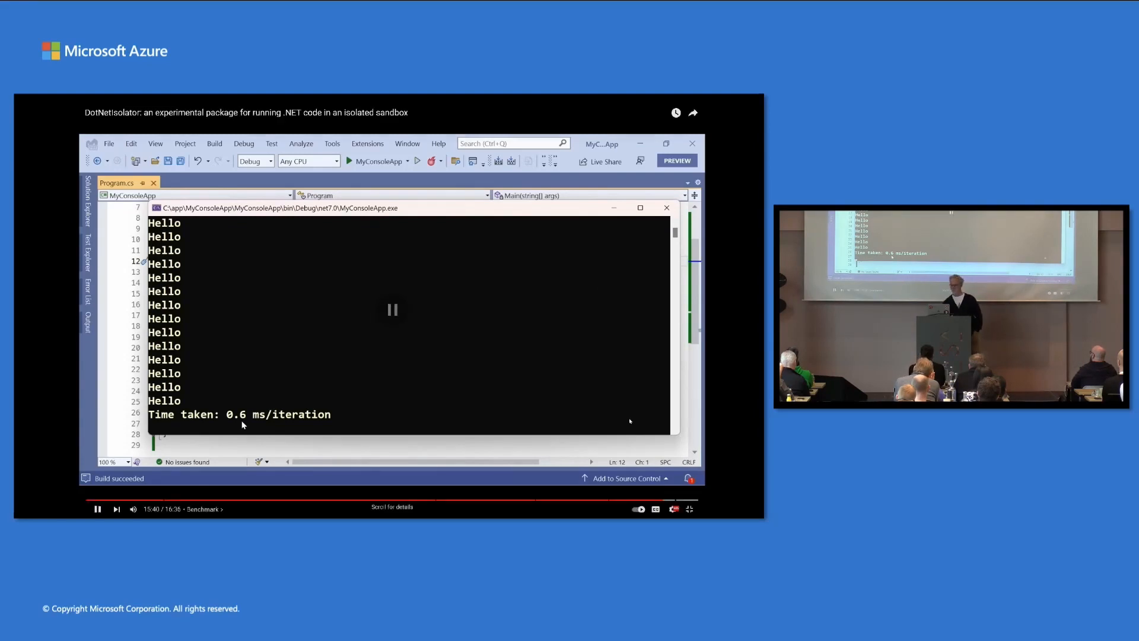
click(97, 509)
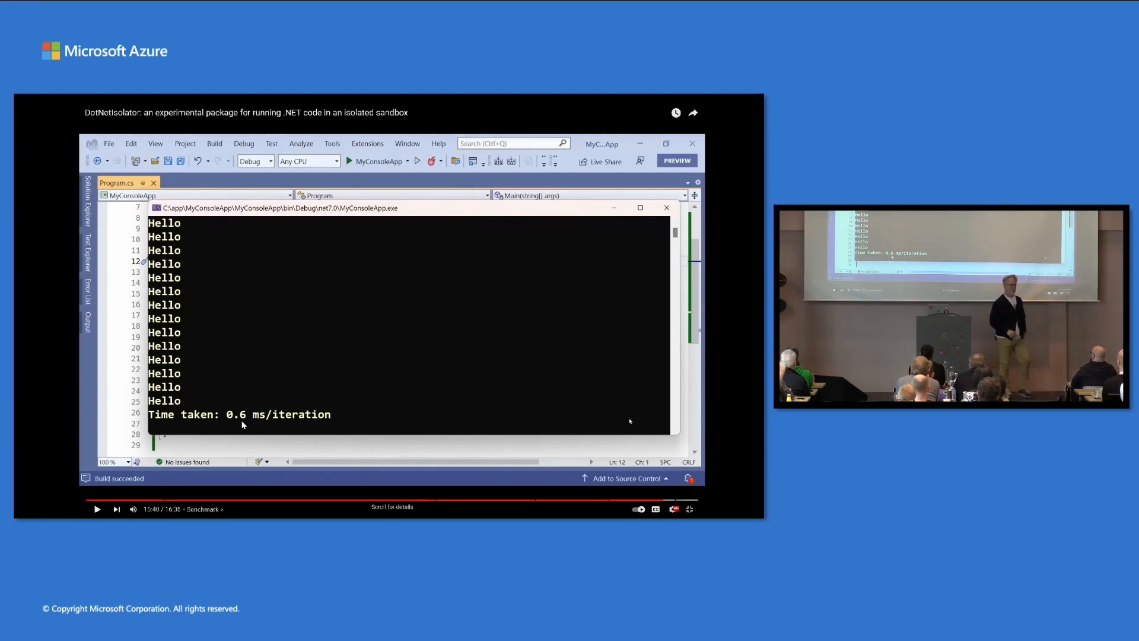